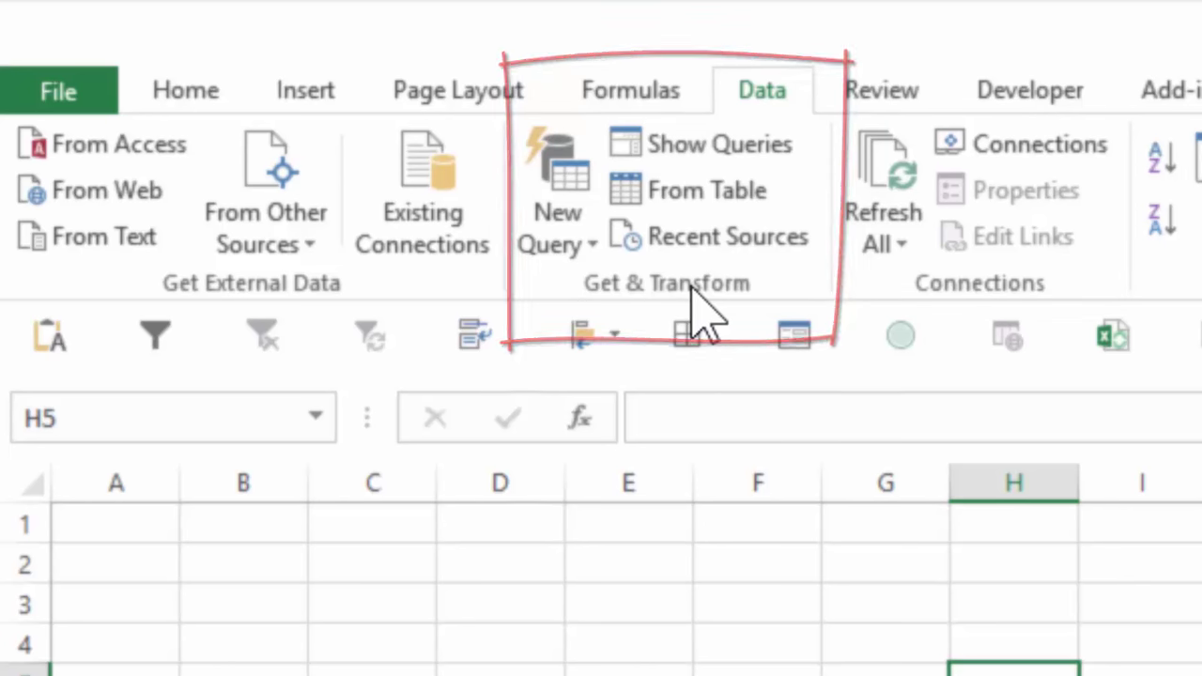
click(556, 188)
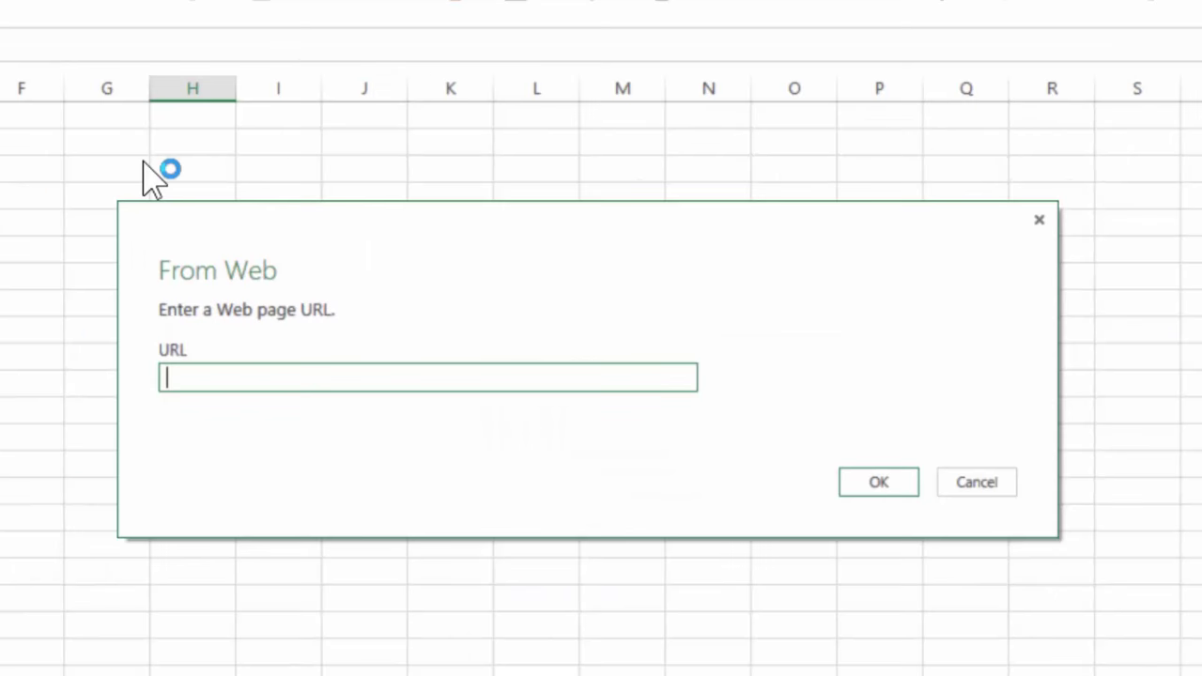
text(http://www.timeanddate.com/weather/)
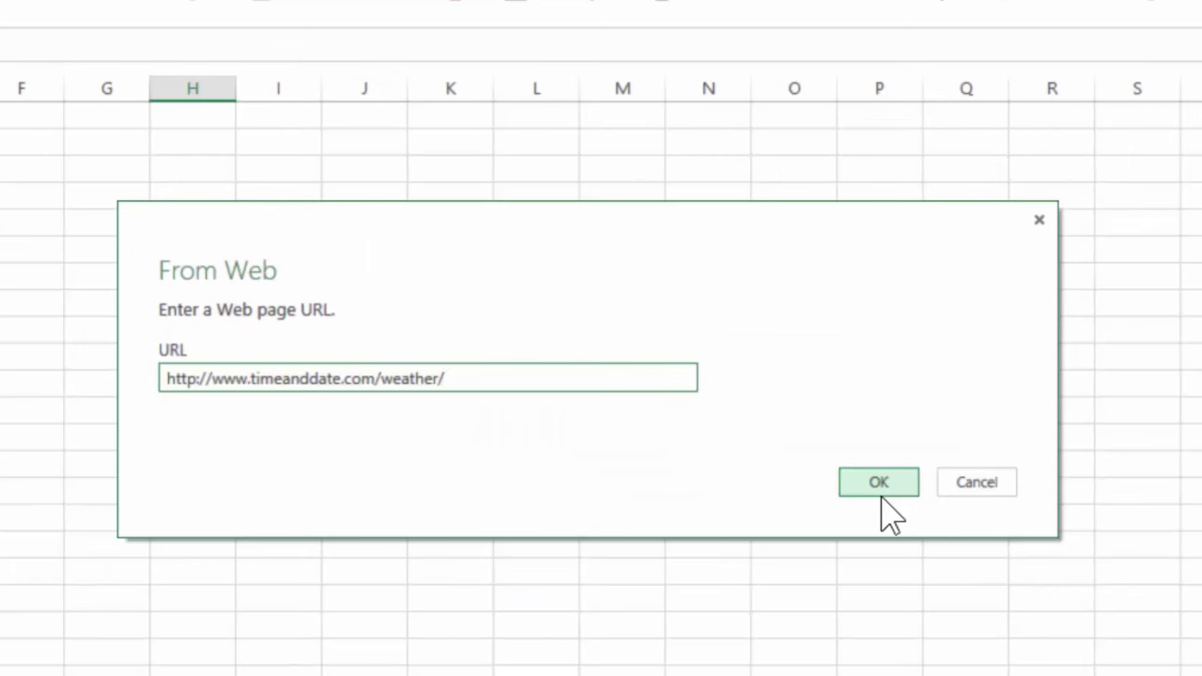
- Confirm the address and preview Table 0's cities, conditions and temperatures in the Navigator
click(878, 481)
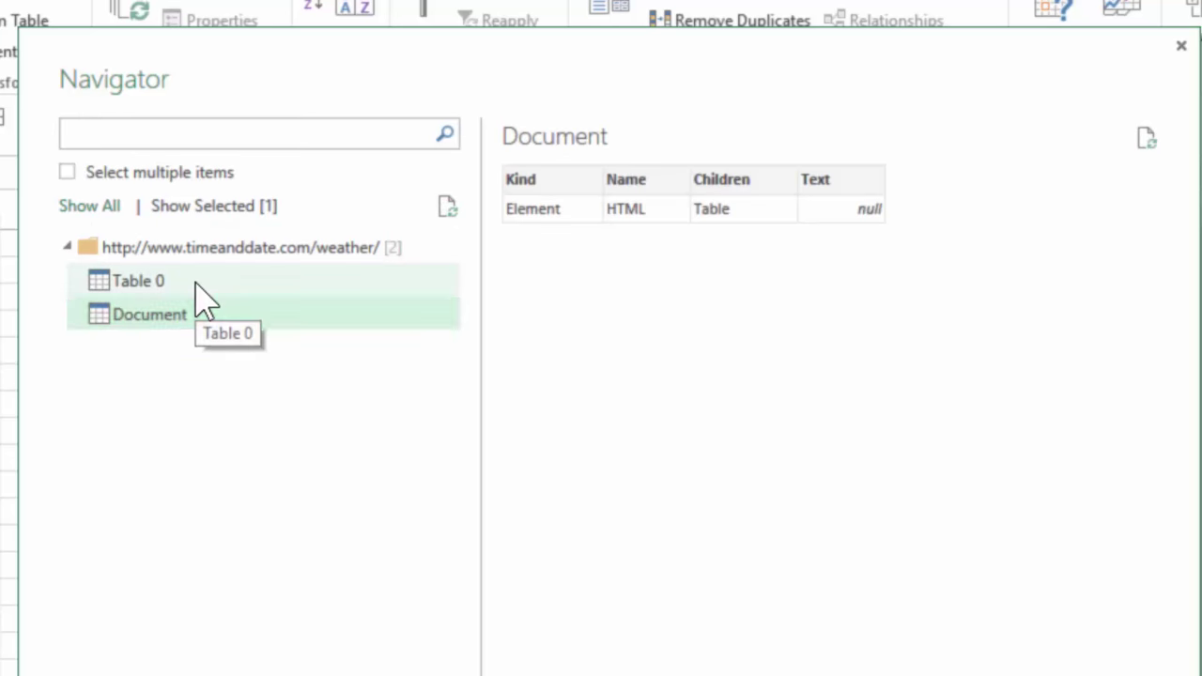
click(729, 545)
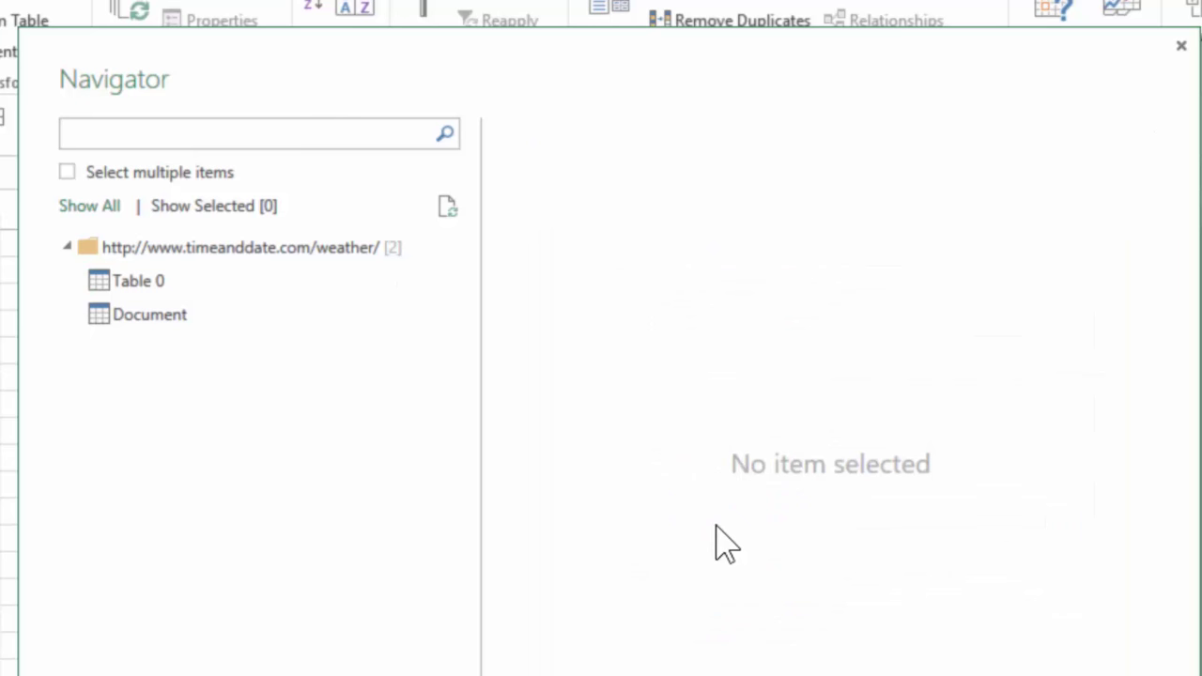
click(137, 279)
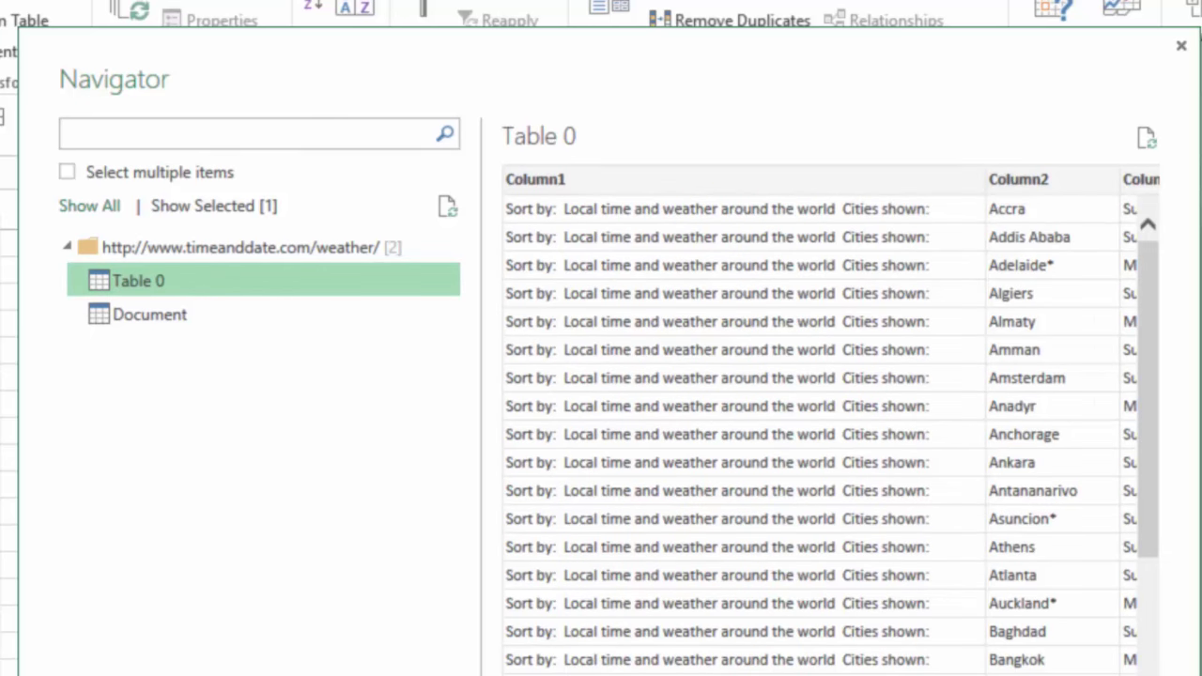
scroll(right, 3)
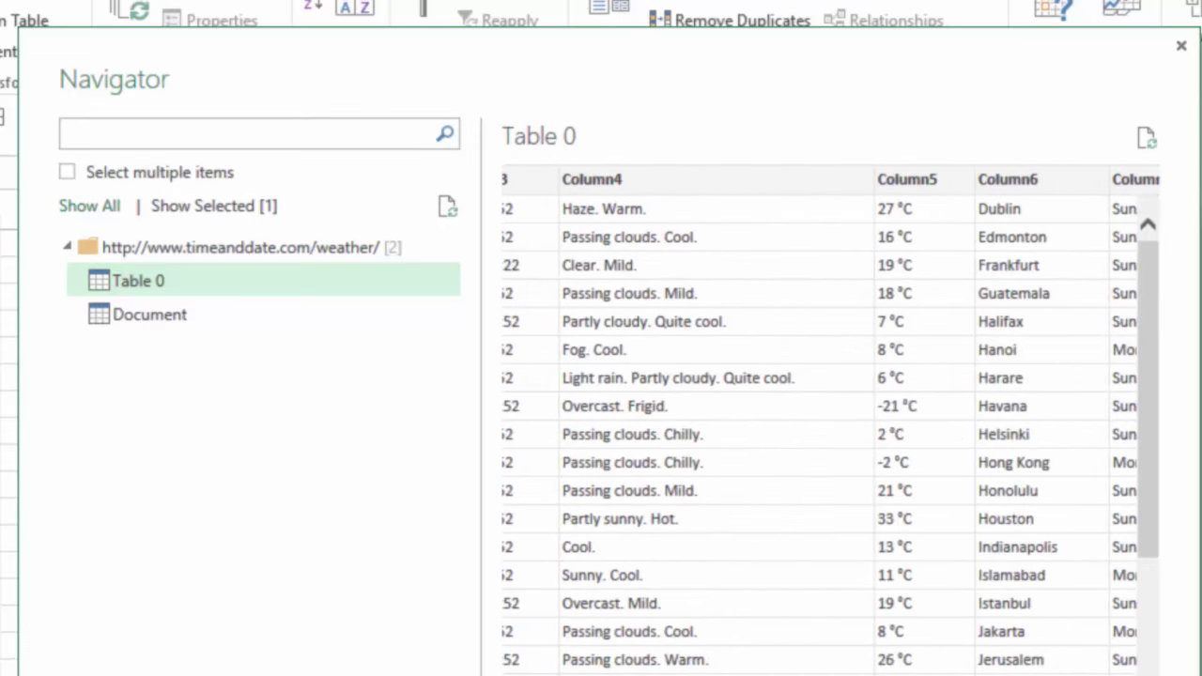
scroll(down, 3)
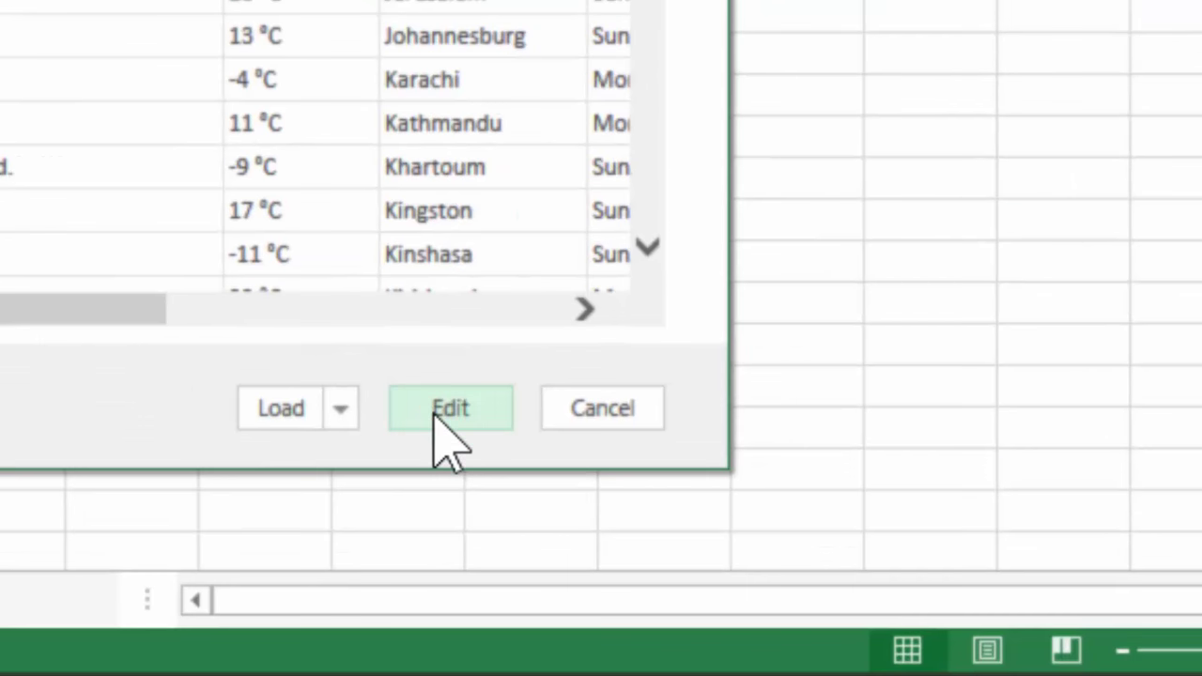
- Edit the table and keep only Column2, 5, 6, 9, 10 and 13 via Remove Other Columns
click(451, 407)
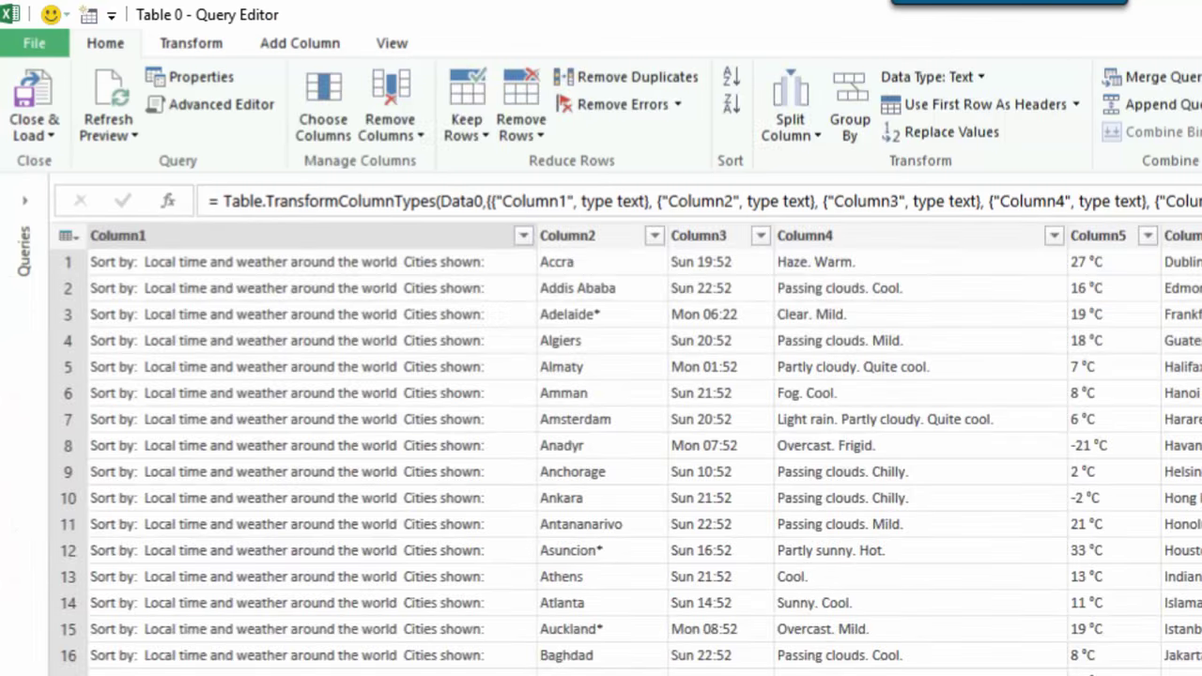
mouse_move(798, 376)
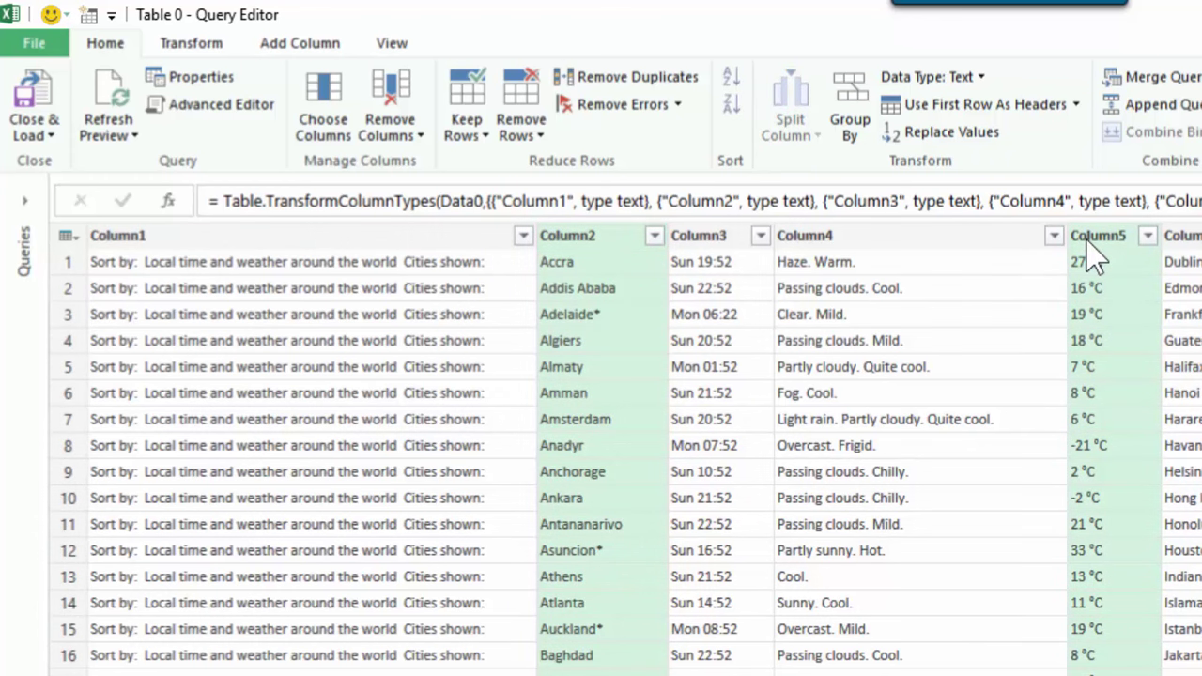
scroll(right, 3)
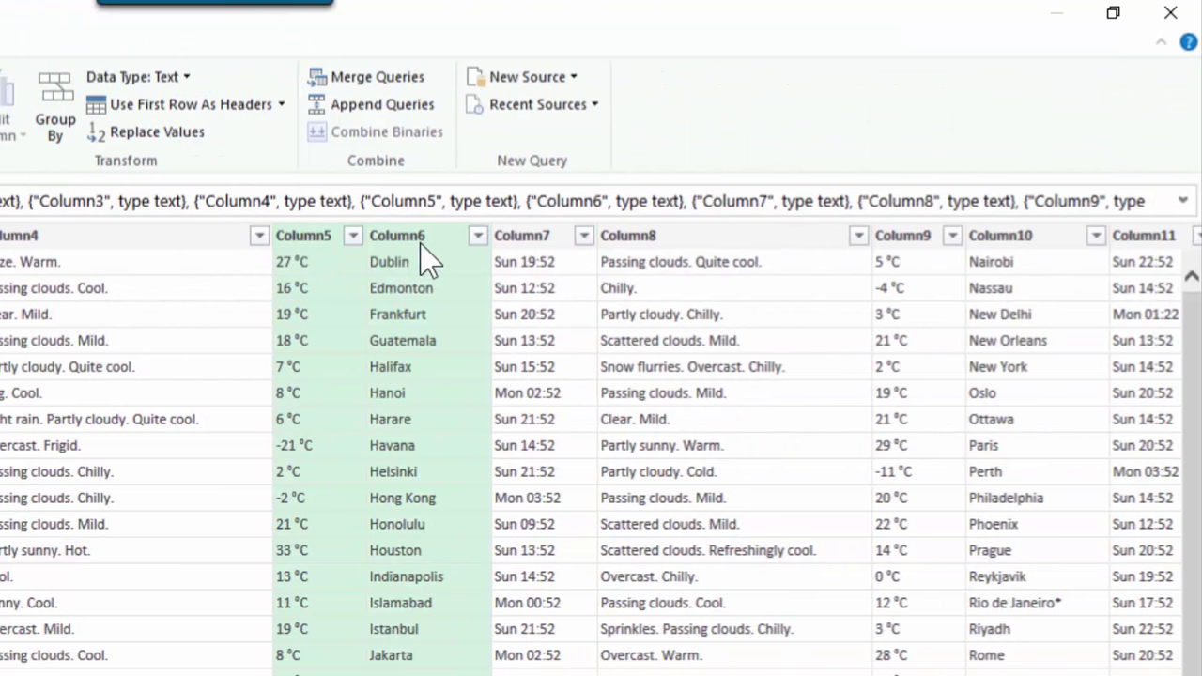
click(901, 235)
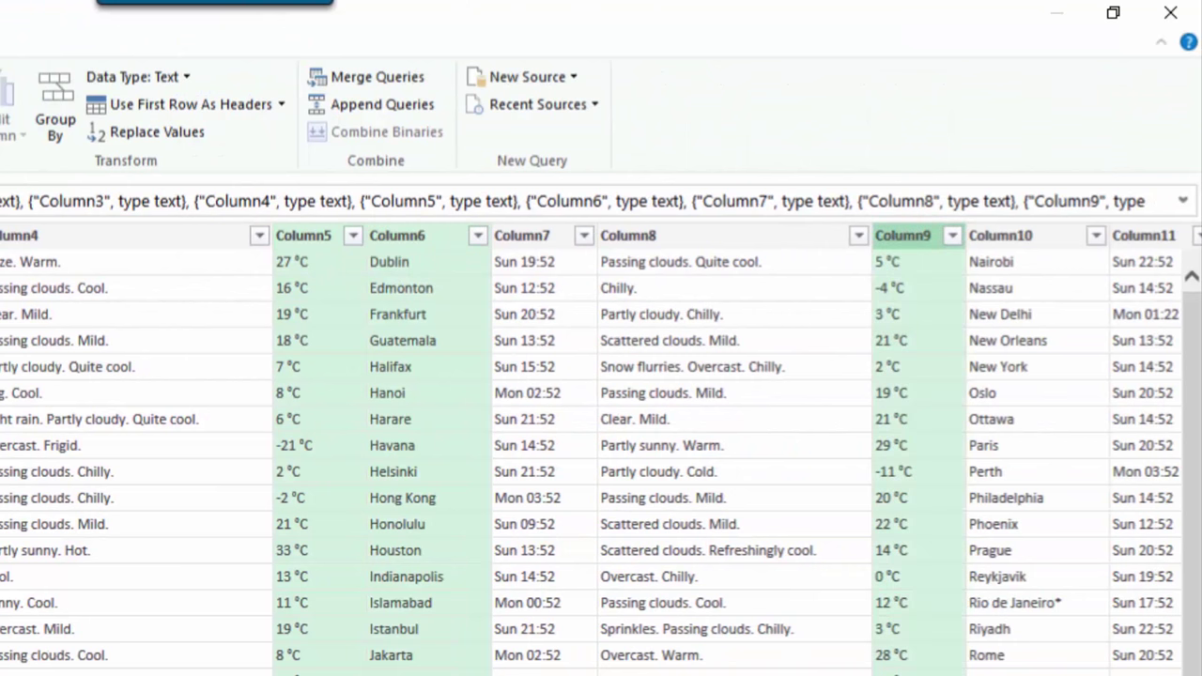
scroll(right, 3)
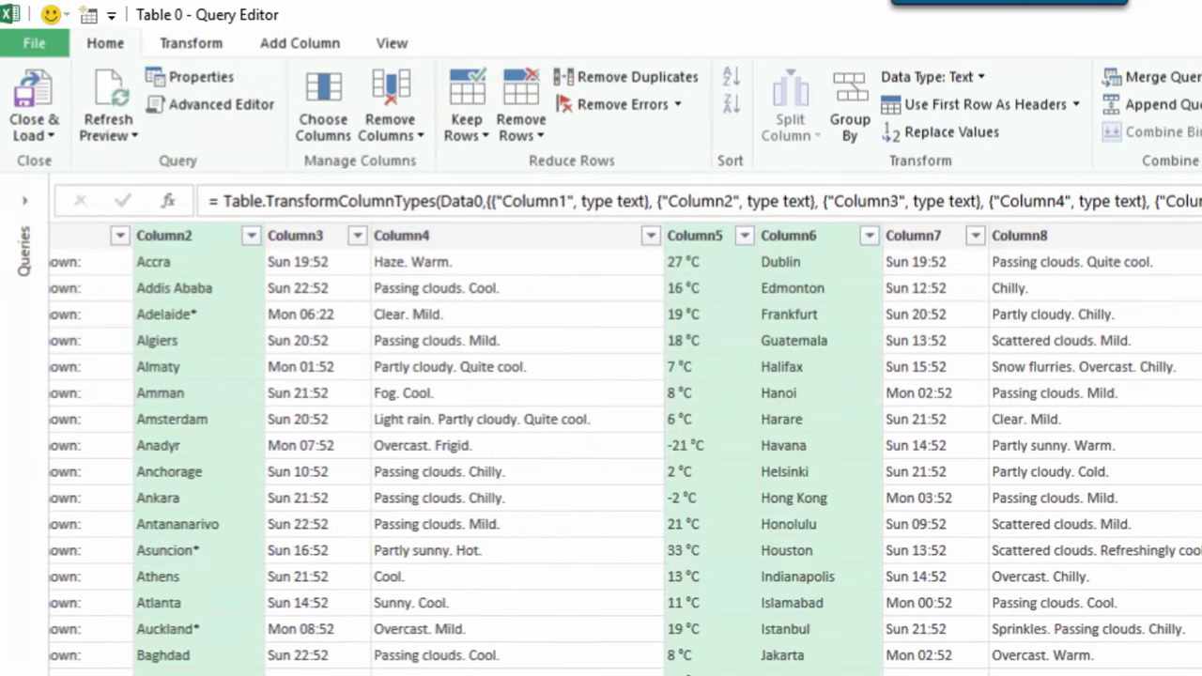
right_click(789, 234)
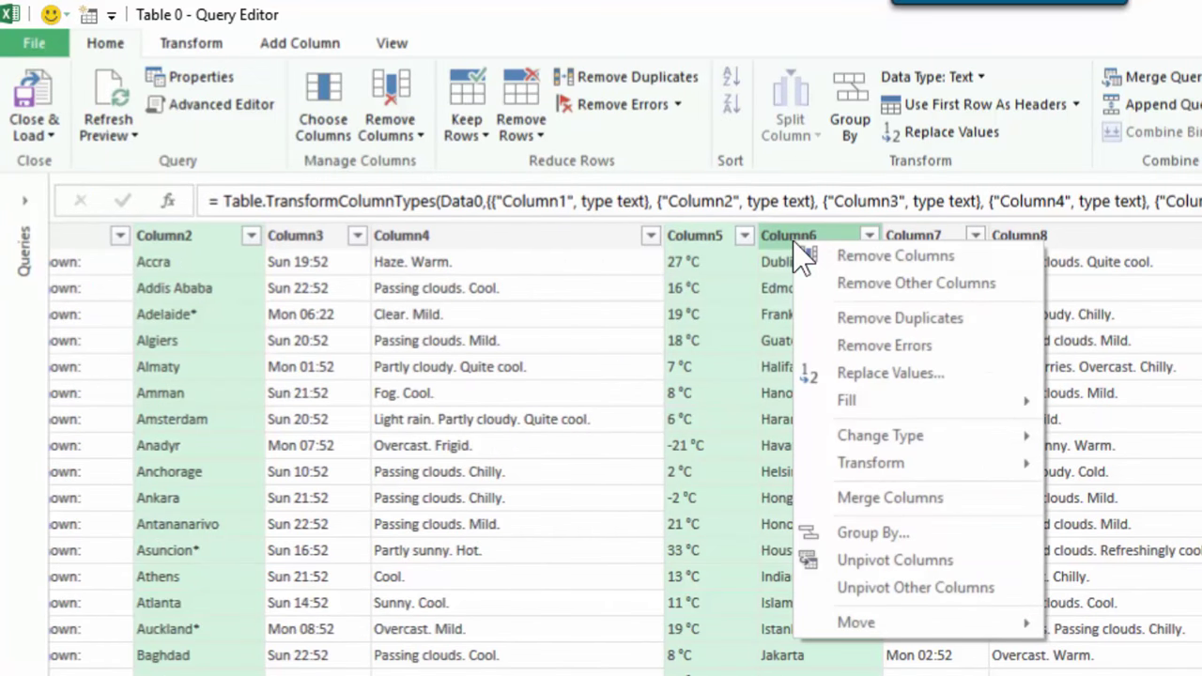
click(917, 281)
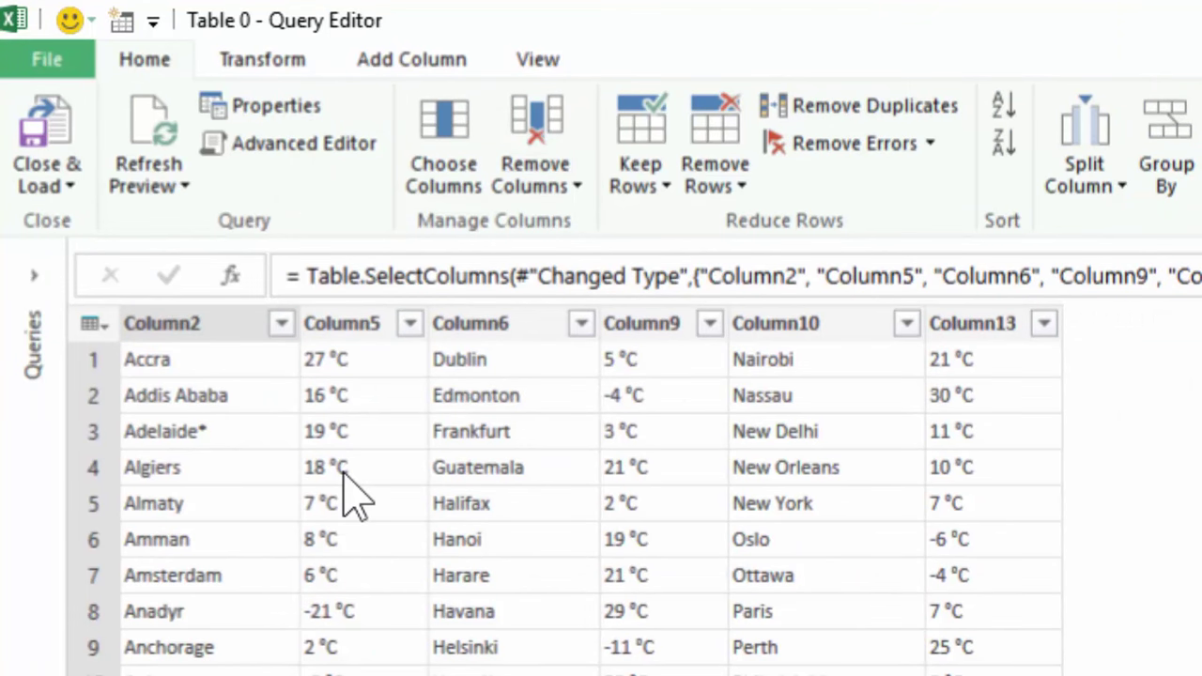
- Duplicate the Table 0 query twice from the Queries pane so three copies exist
click(34, 274)
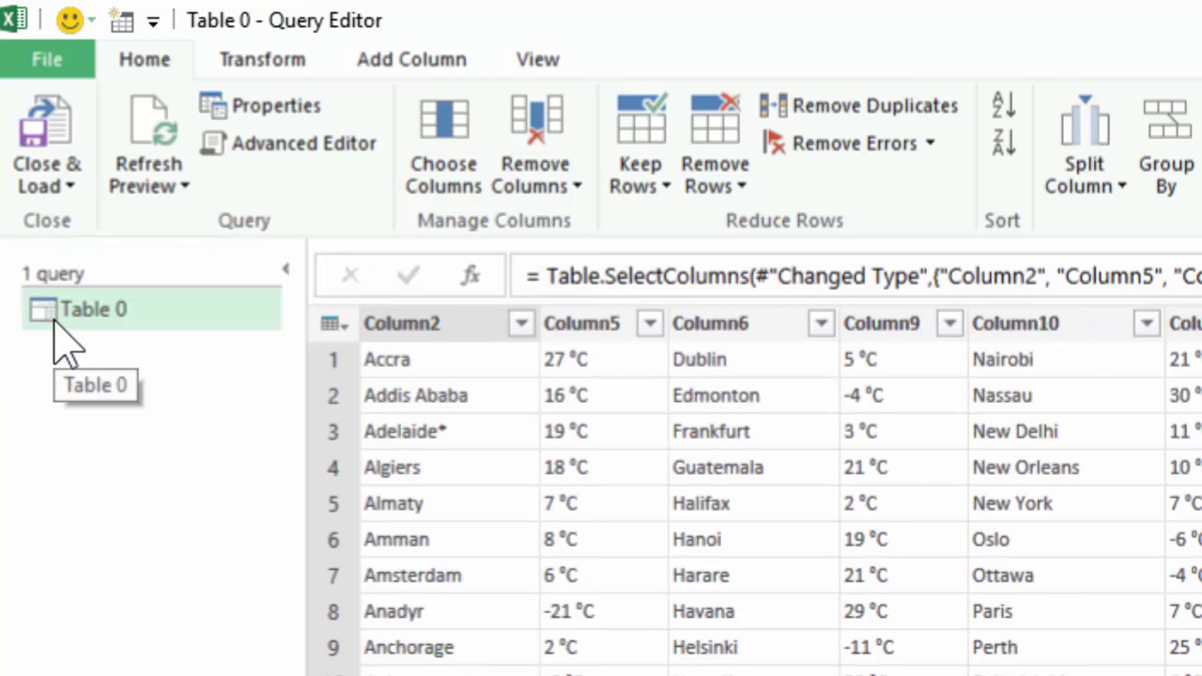
right_click(94, 308)
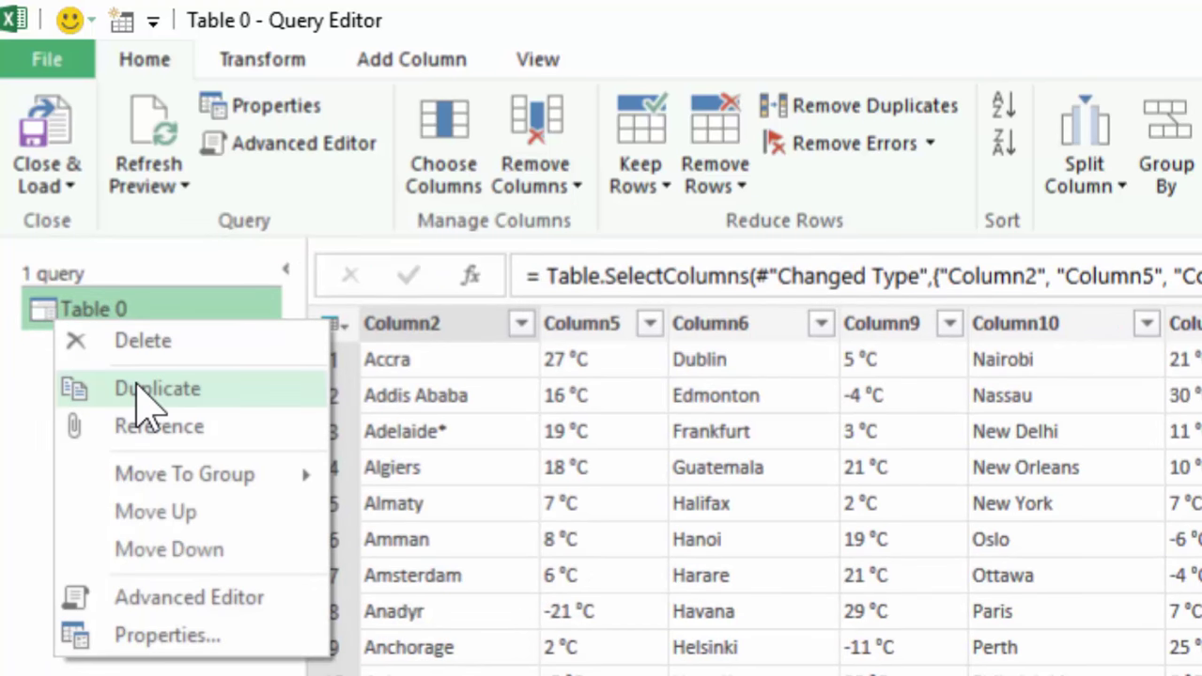
click(158, 387)
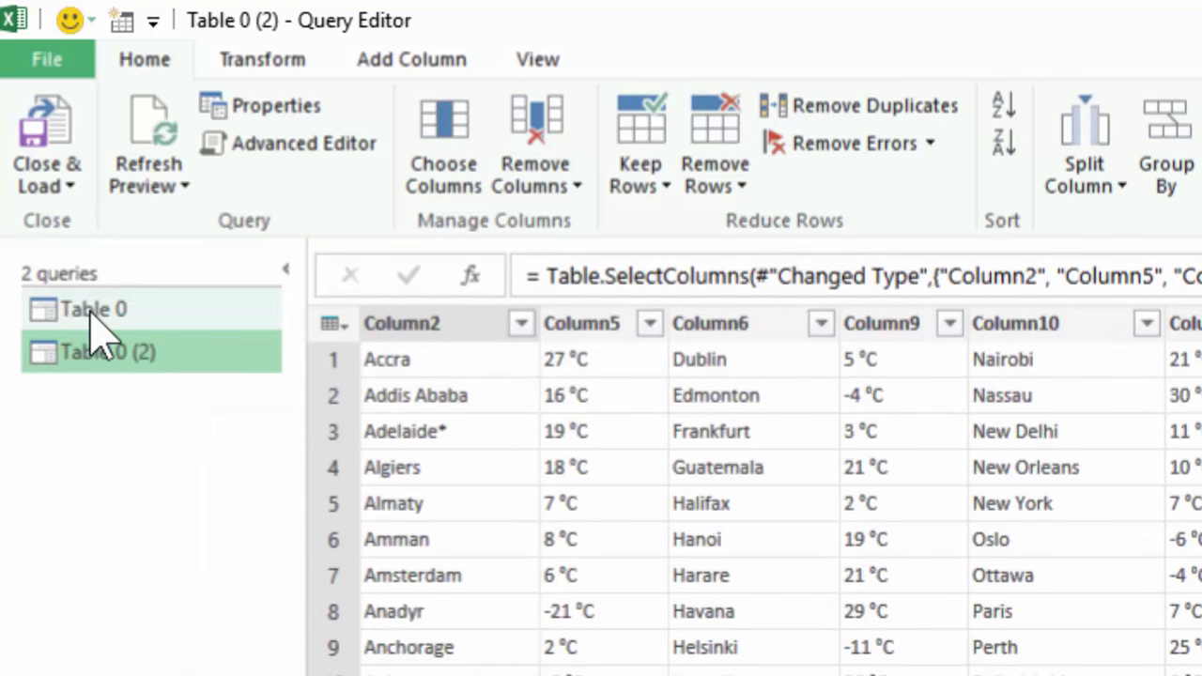
right_click(94, 308)
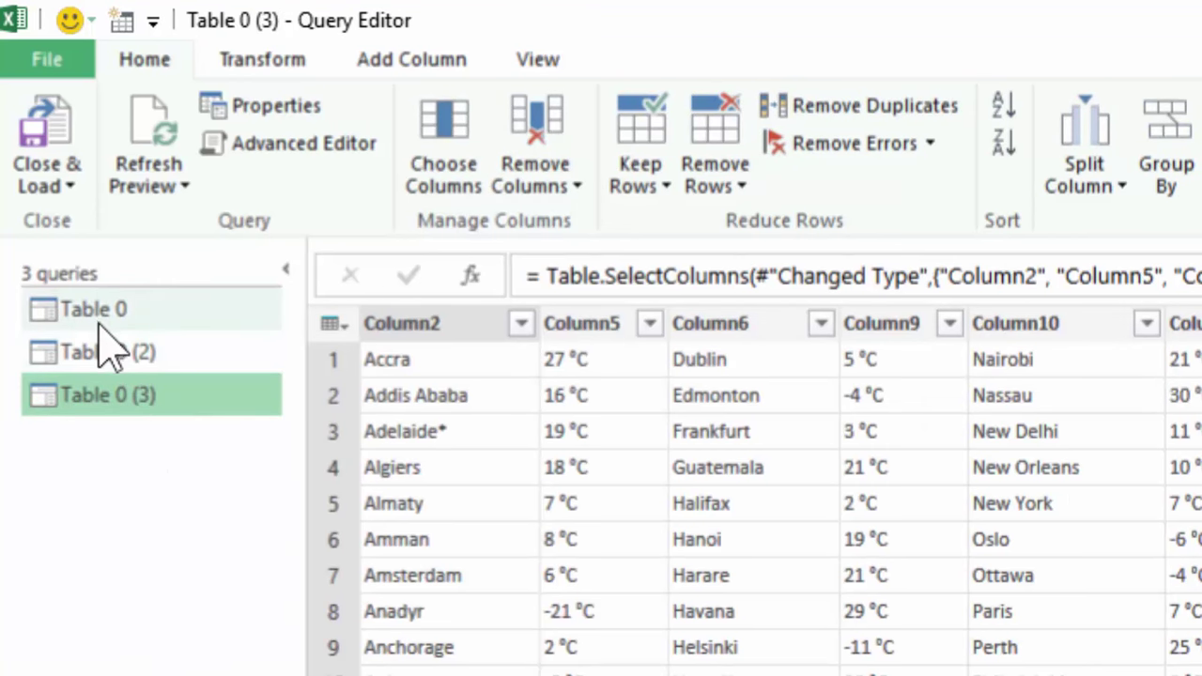
mouse_move(92, 469)
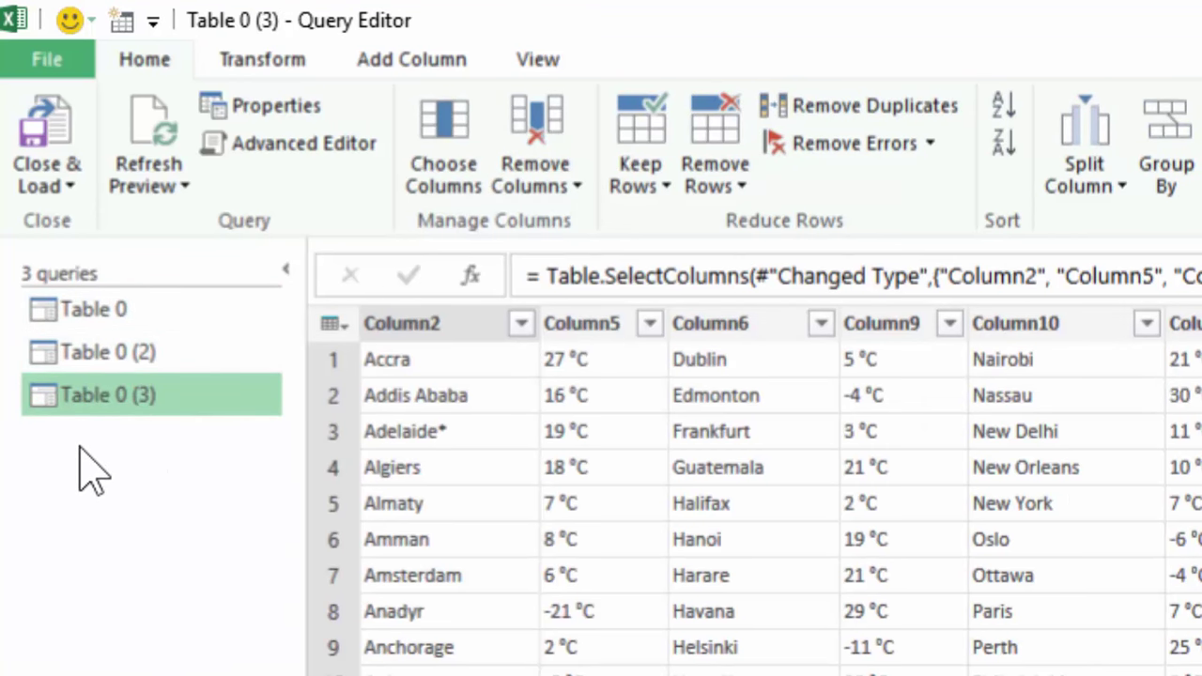
mouse_move(84, 361)
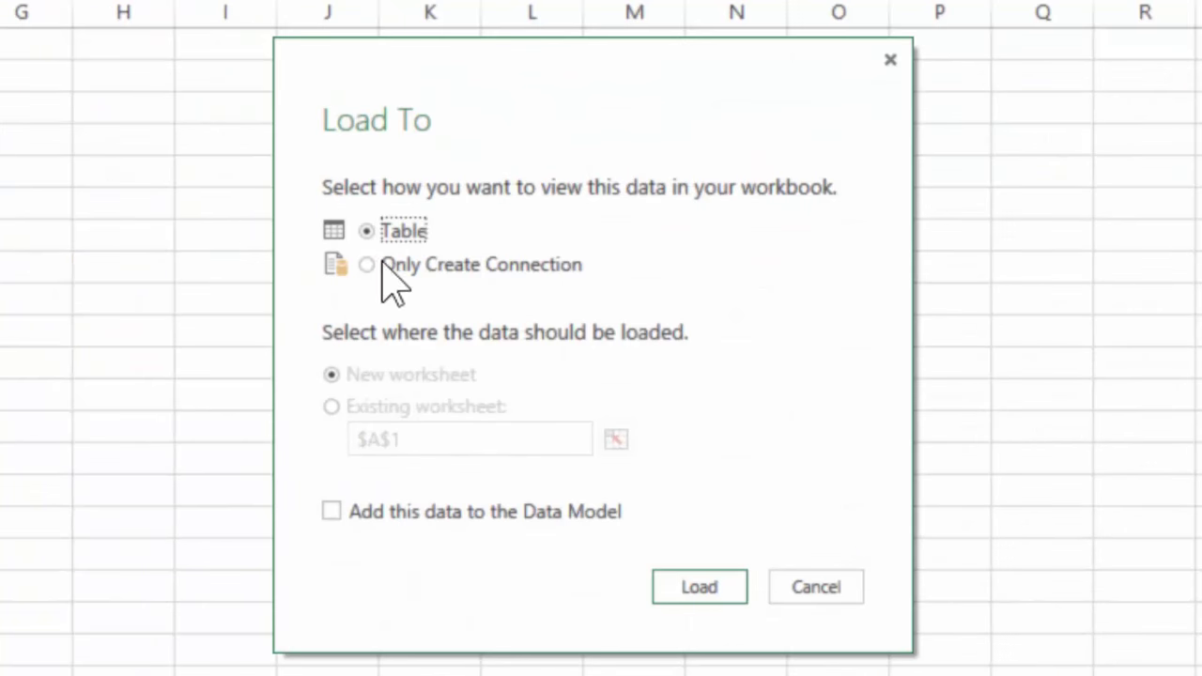
- Load the three queries as Only Create Connection and bring up Table 0's options in Workbook Queries
click(366, 263)
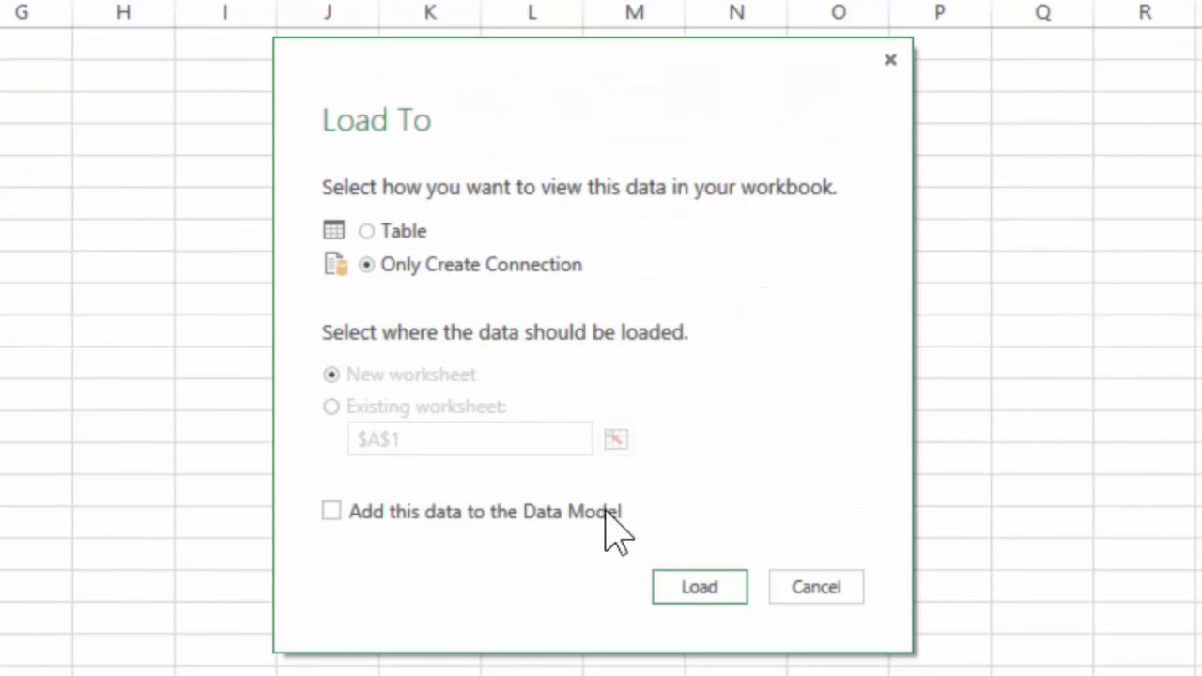
mouse_move(699, 585)
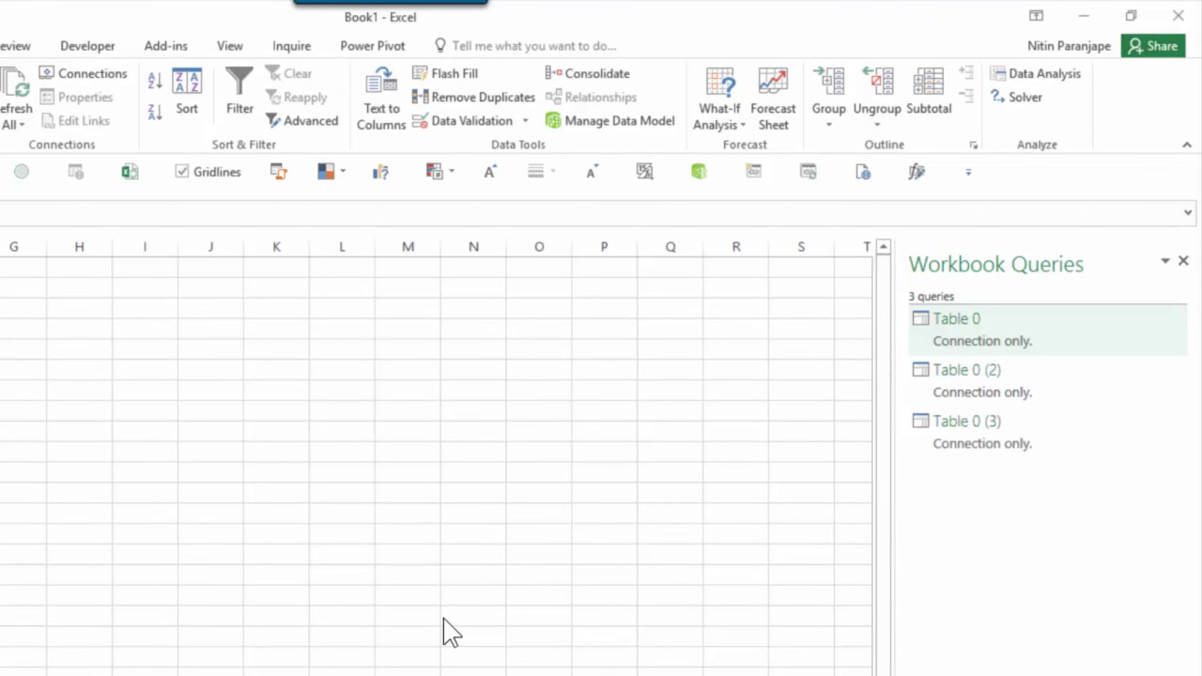
mouse_move(488, 612)
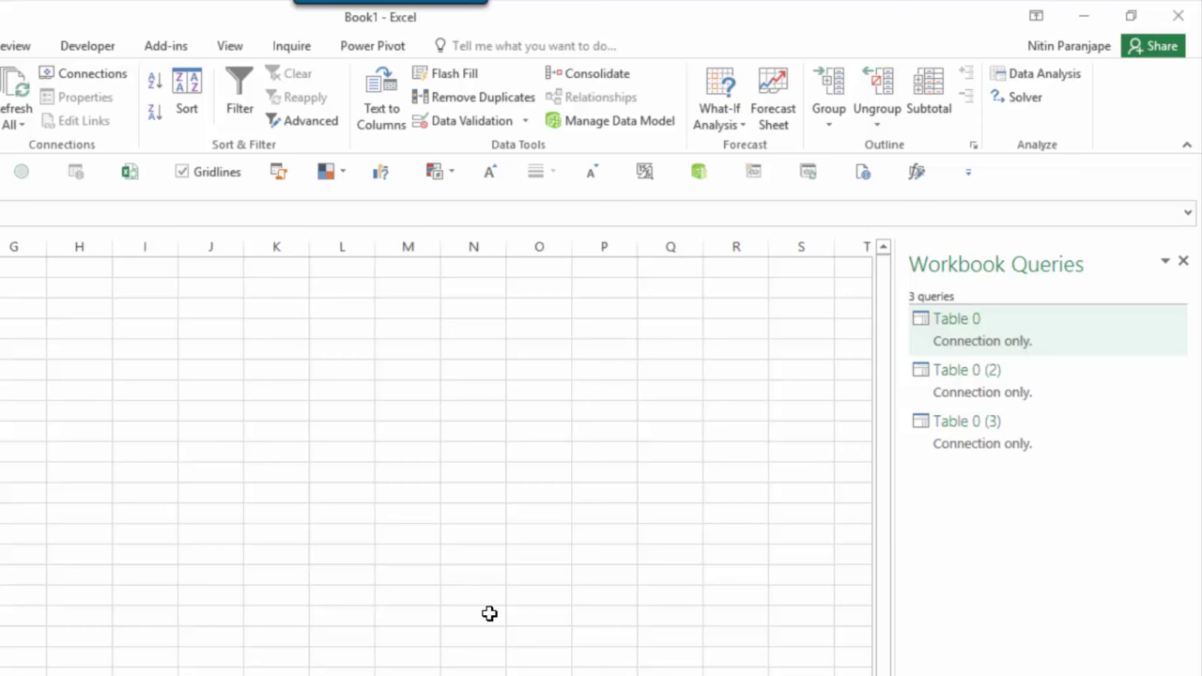
right_click(957, 320)
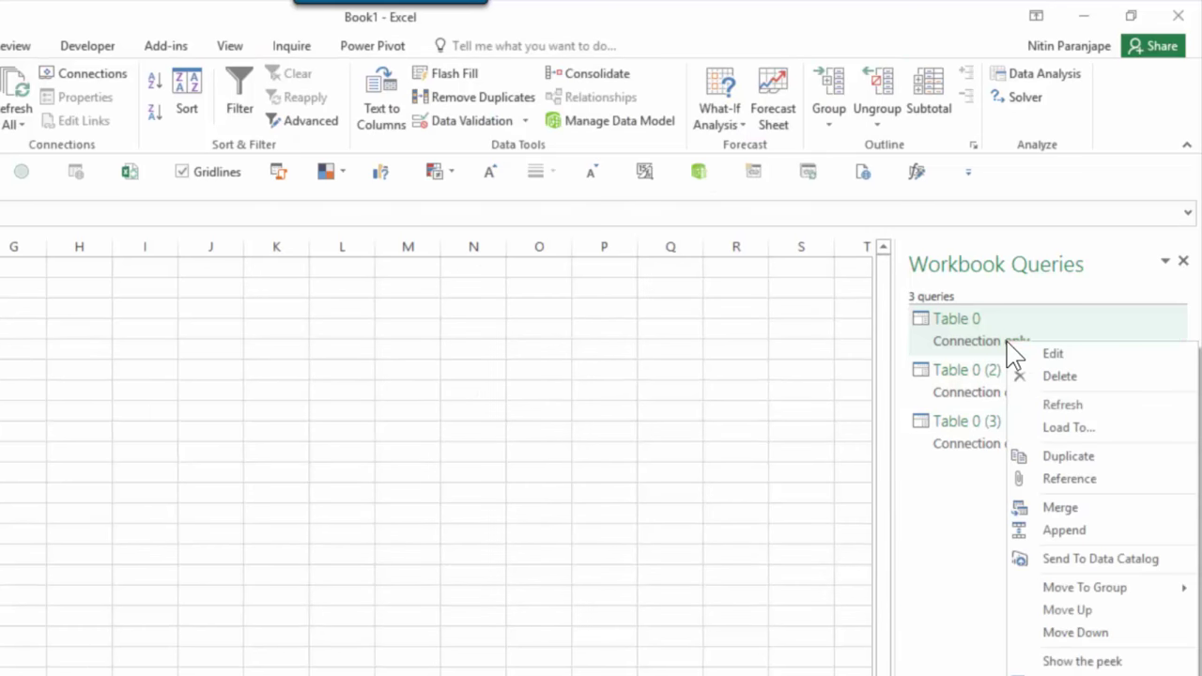
- Reopen Table 0 in the Power Query Editor with the Queries pane expanded
click(1051, 353)
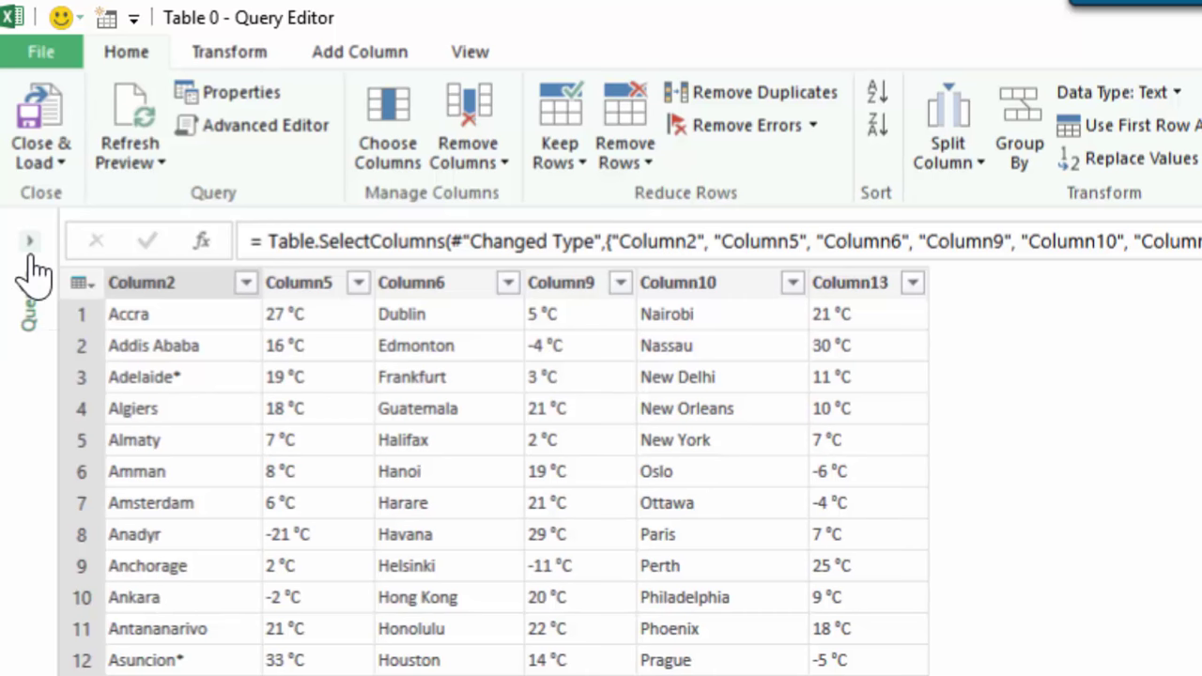
click(30, 240)
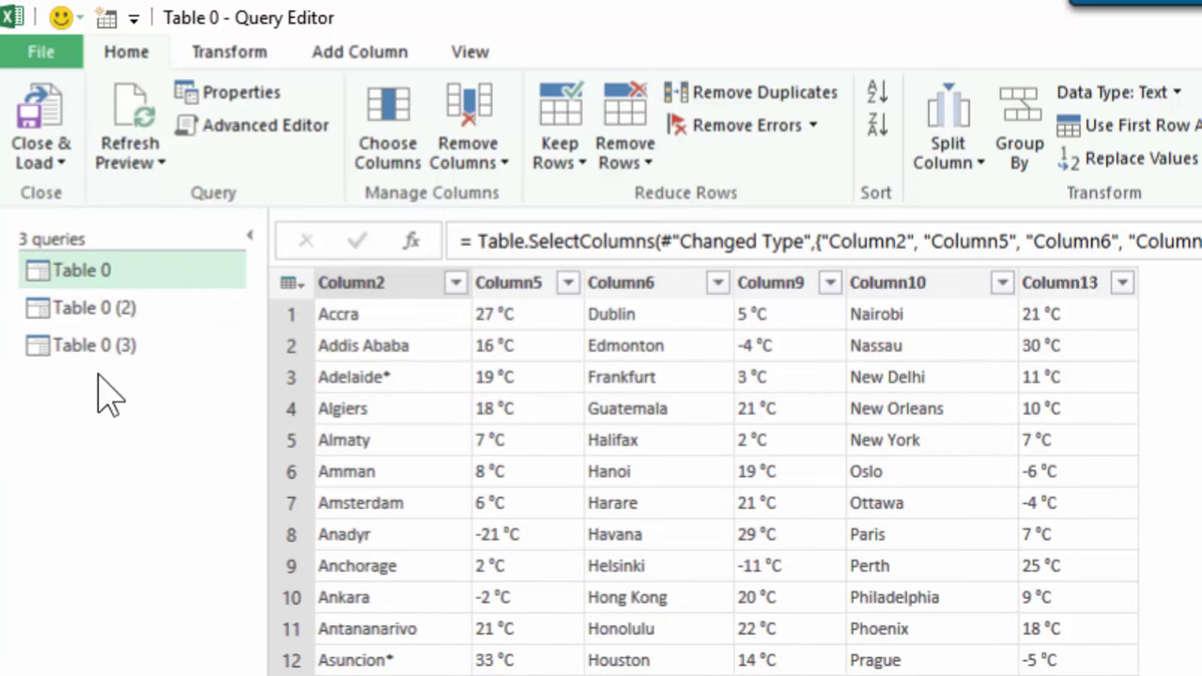
mouse_move(360, 316)
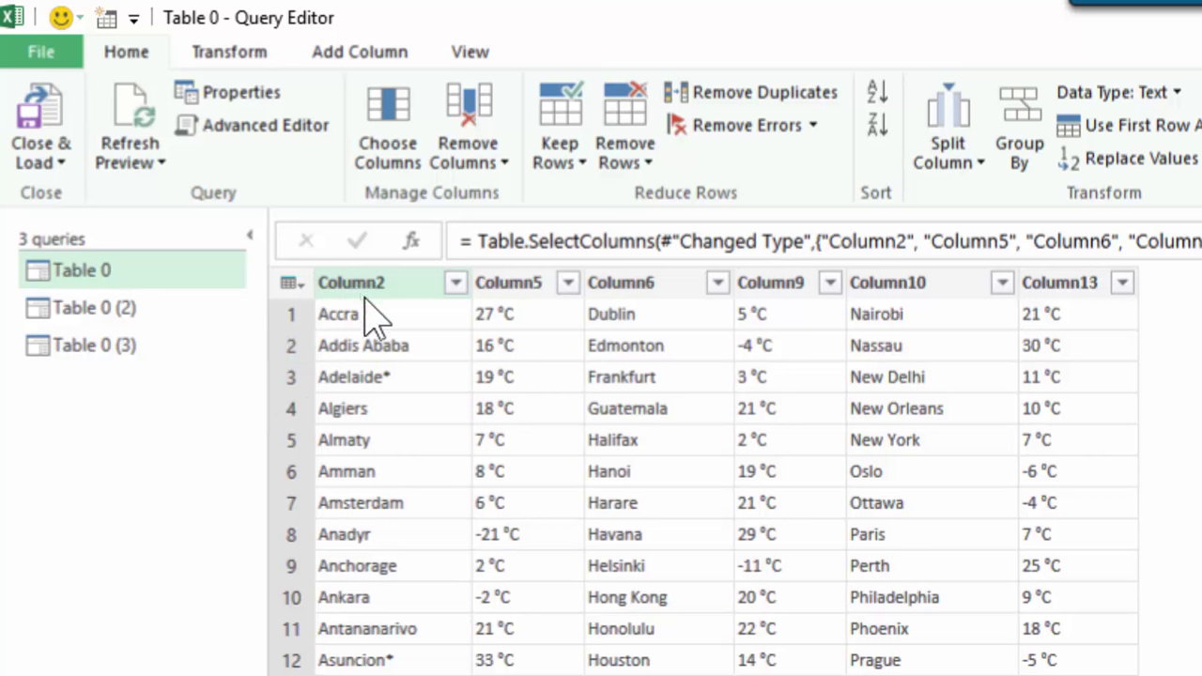
mouse_move(792, 310)
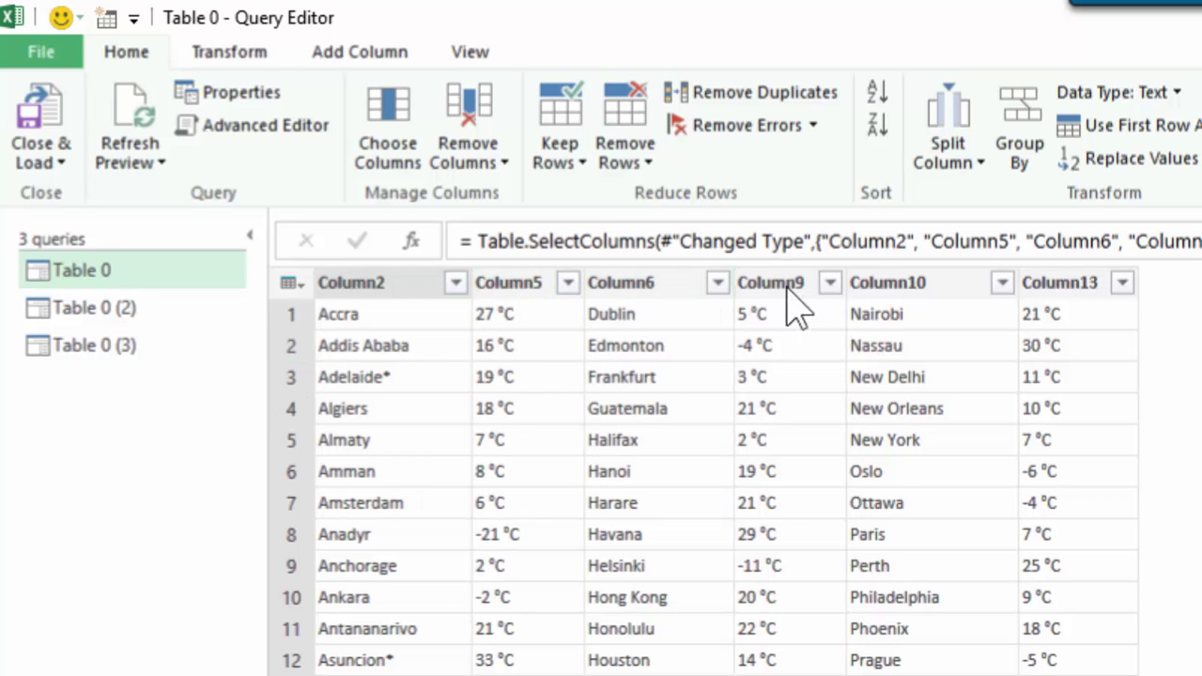
mouse_move(1018, 280)
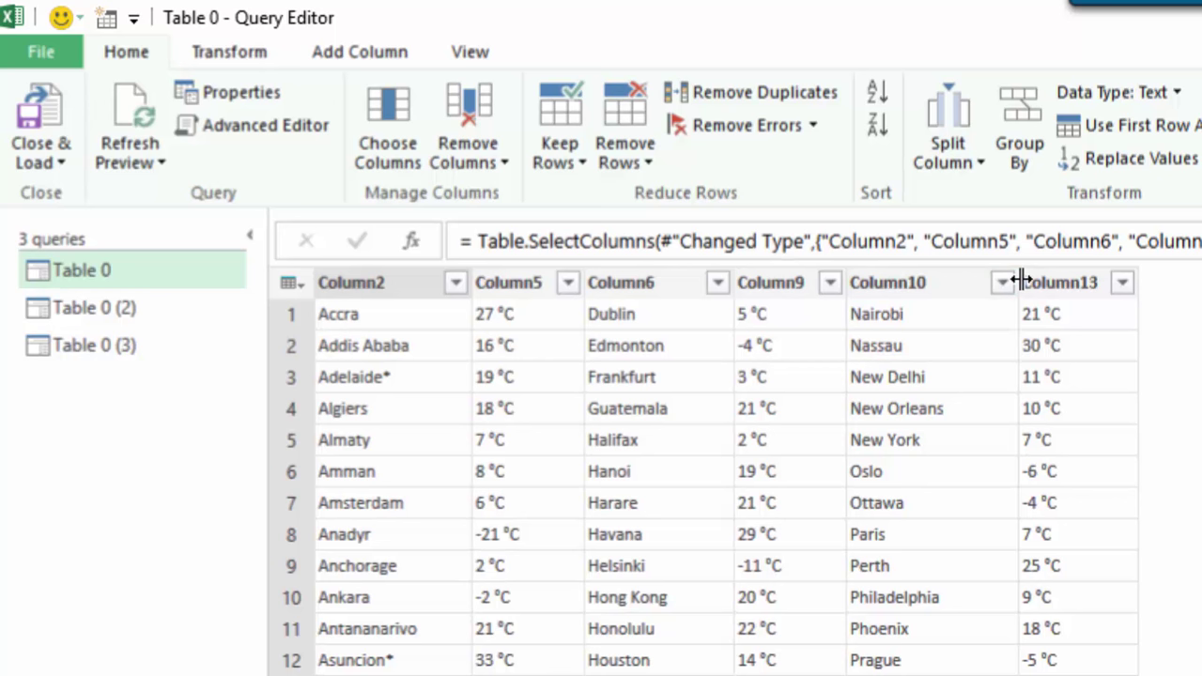
mouse_move(103, 271)
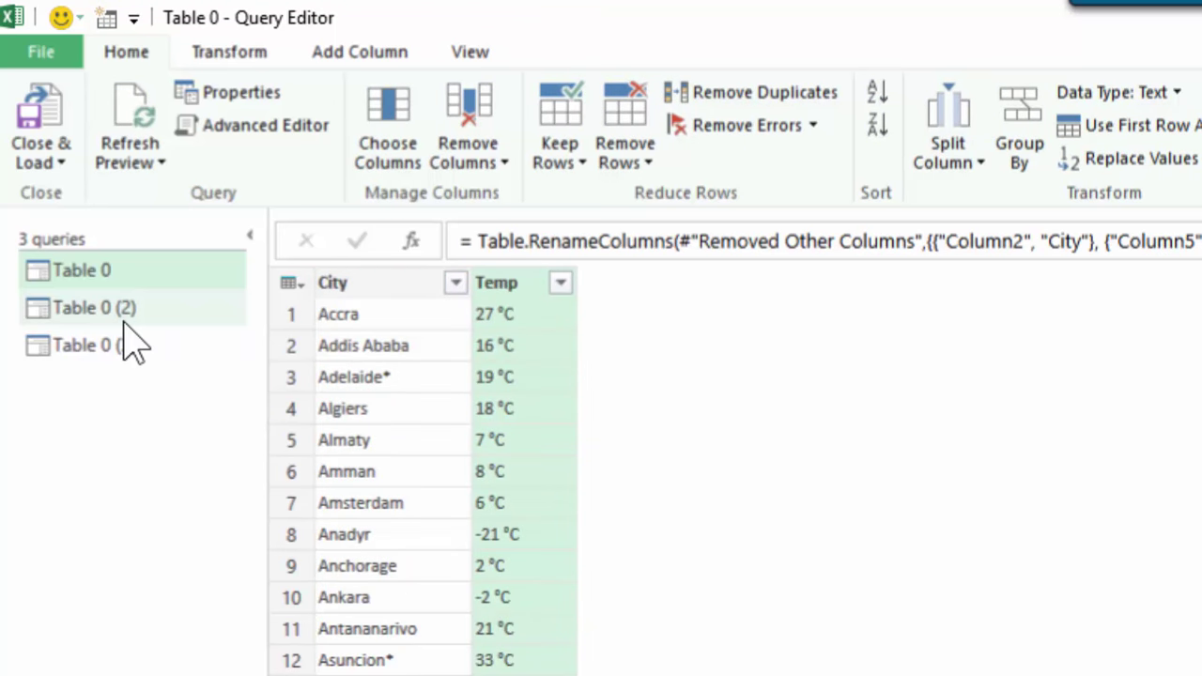
- Keep Column6/Column9 in Table 0 (2) and Column10/Column13 in Table 0 (3) via Remove Other Columns
click(94, 308)
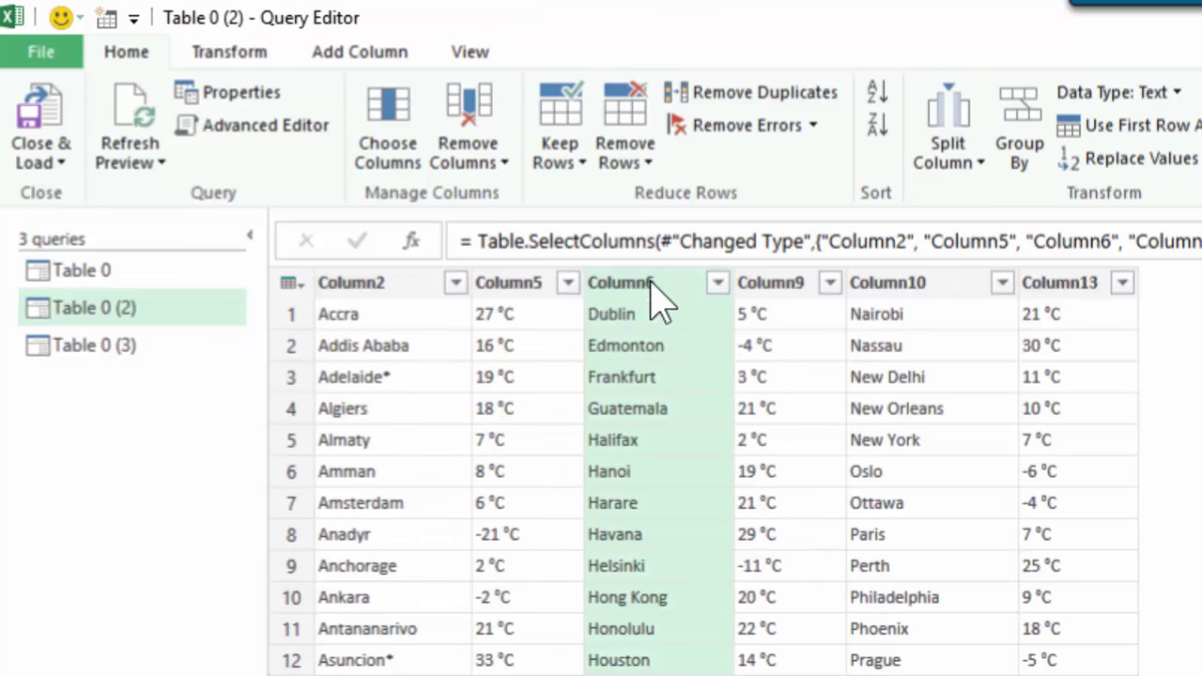
right_click(769, 282)
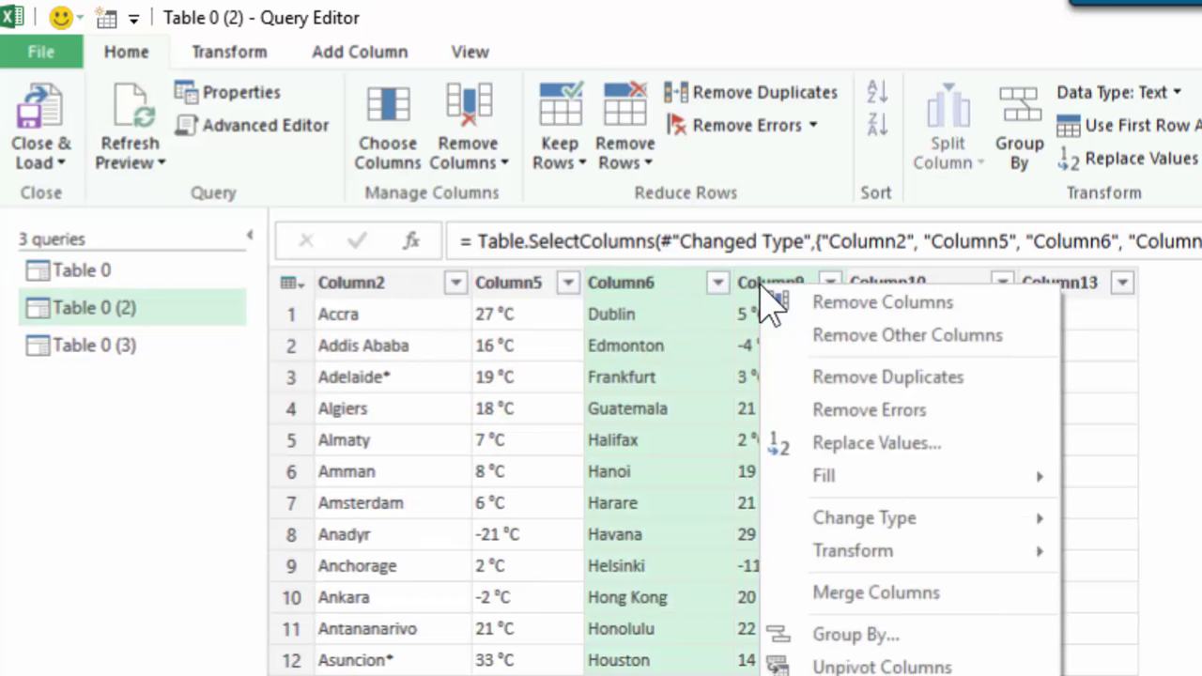
click(905, 334)
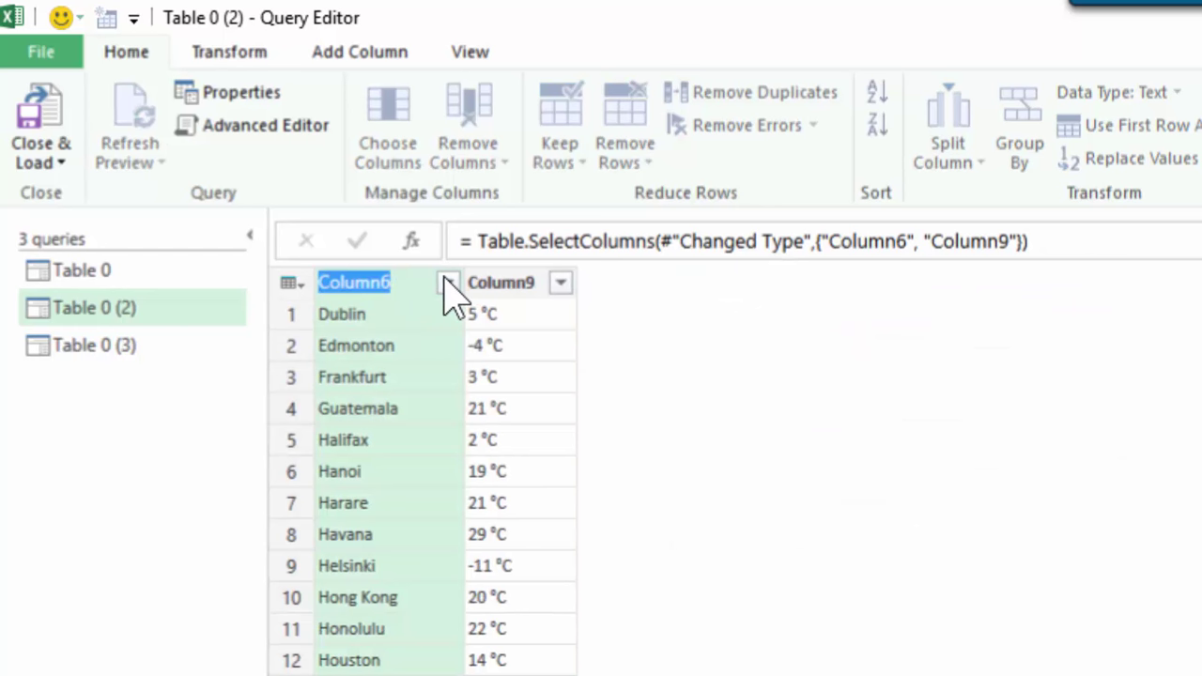
click(94, 345)
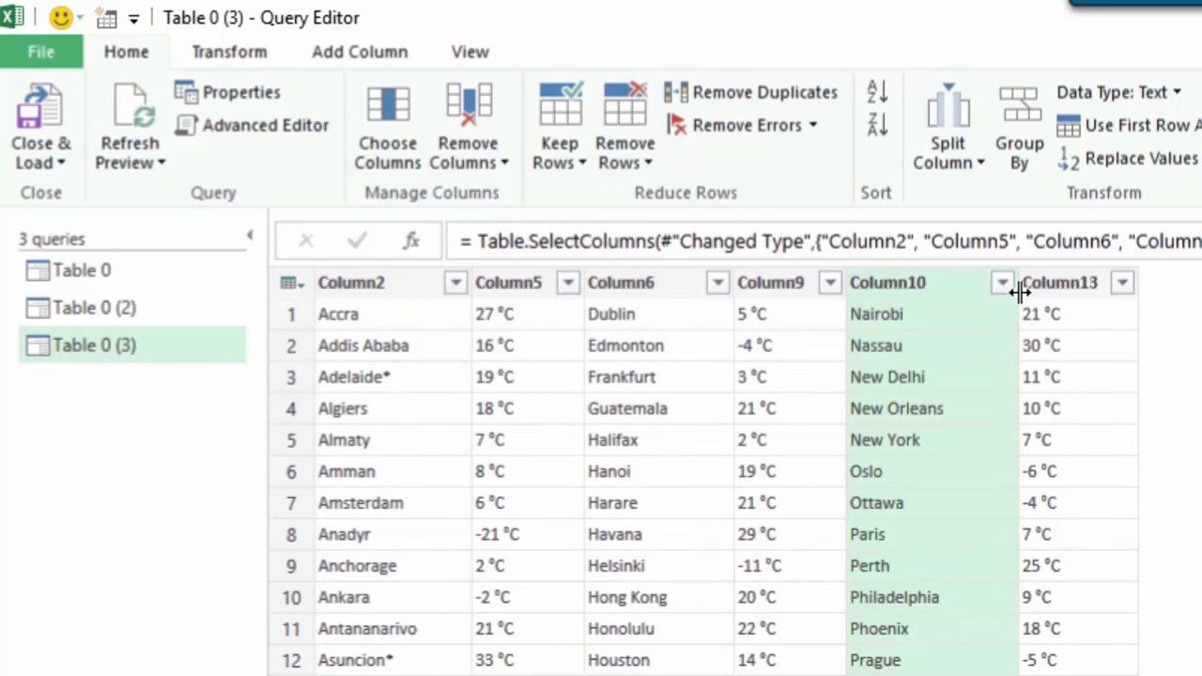
right_click(1059, 282)
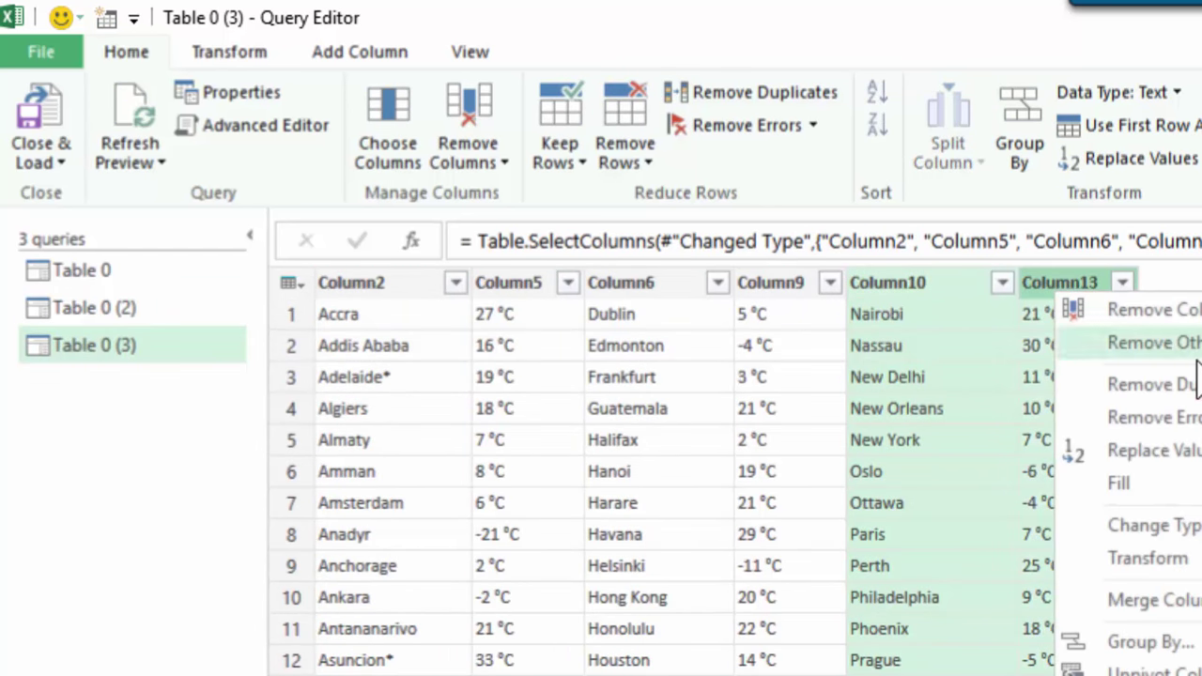
click(1153, 341)
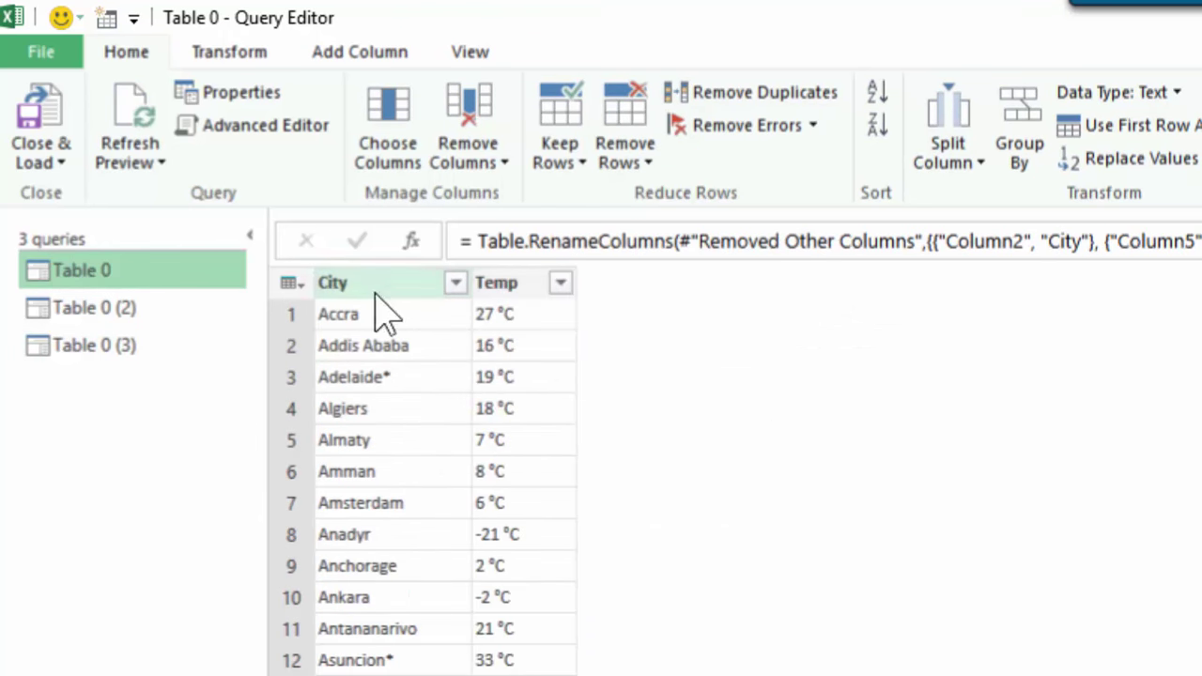
- Review the second and third queries' City/Temp pairs and return to the first query
click(94, 307)
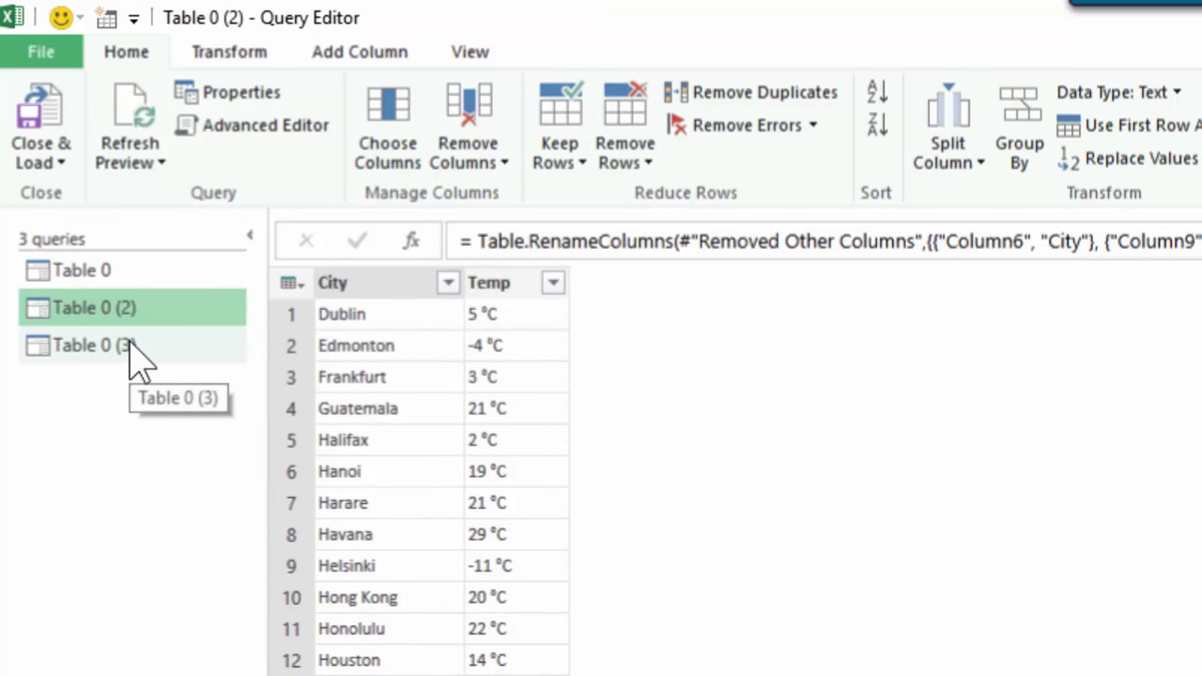
click(94, 345)
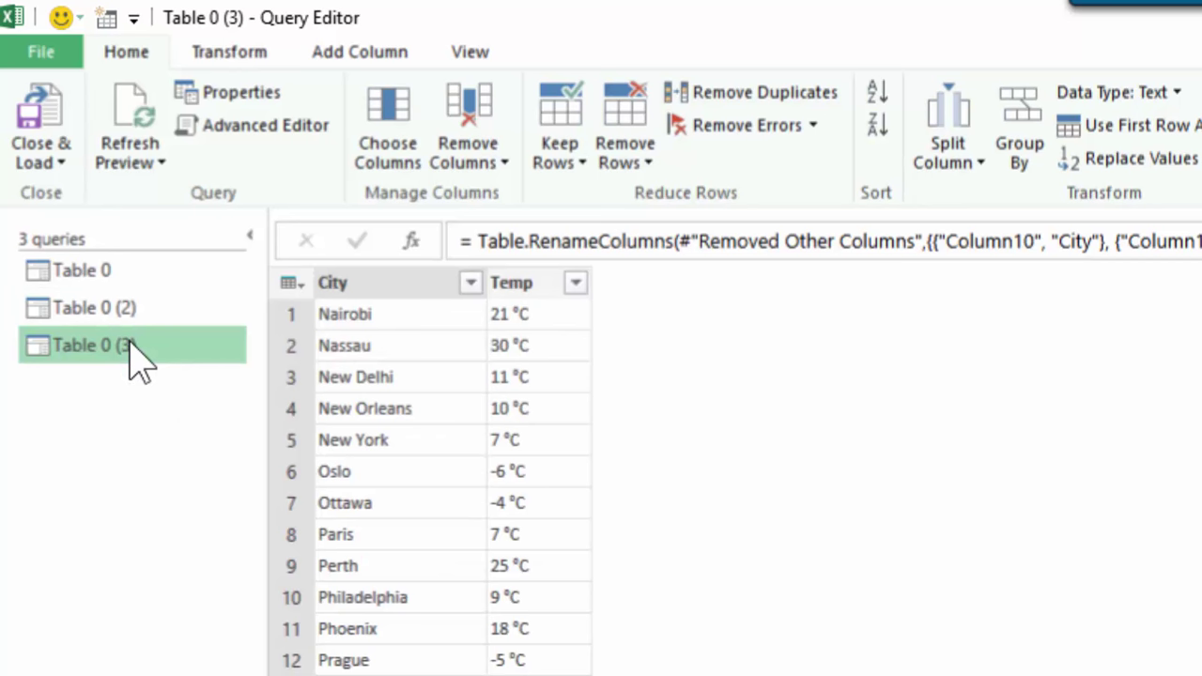
mouse_move(105, 291)
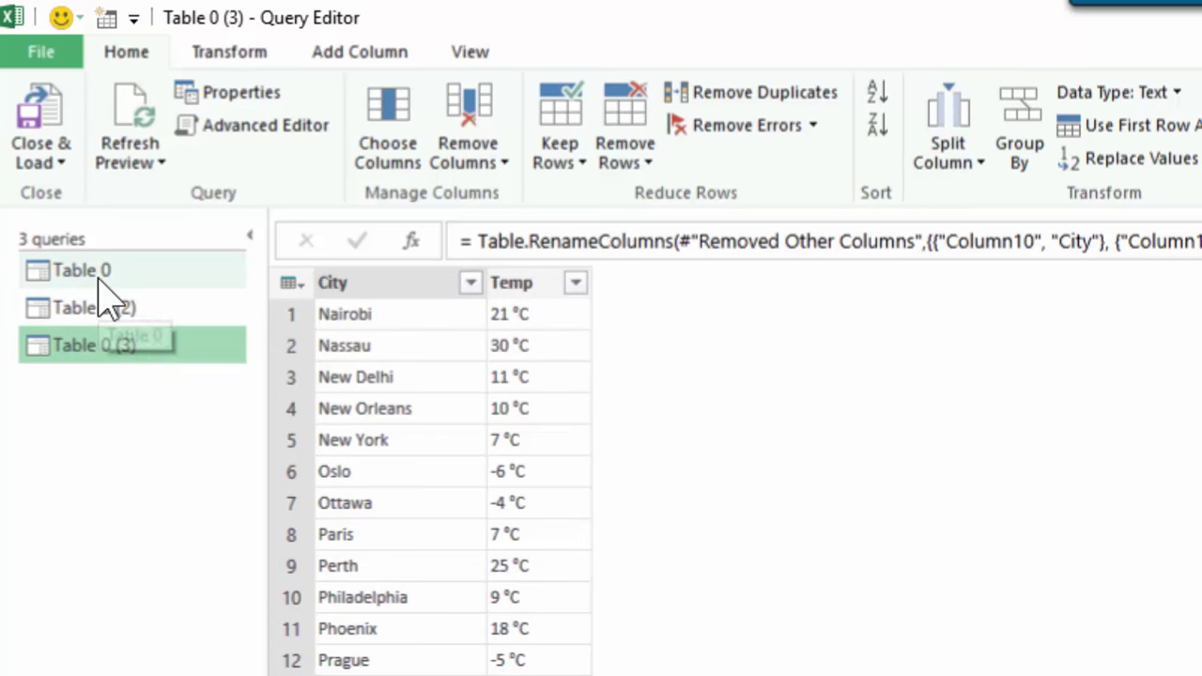
click(83, 271)
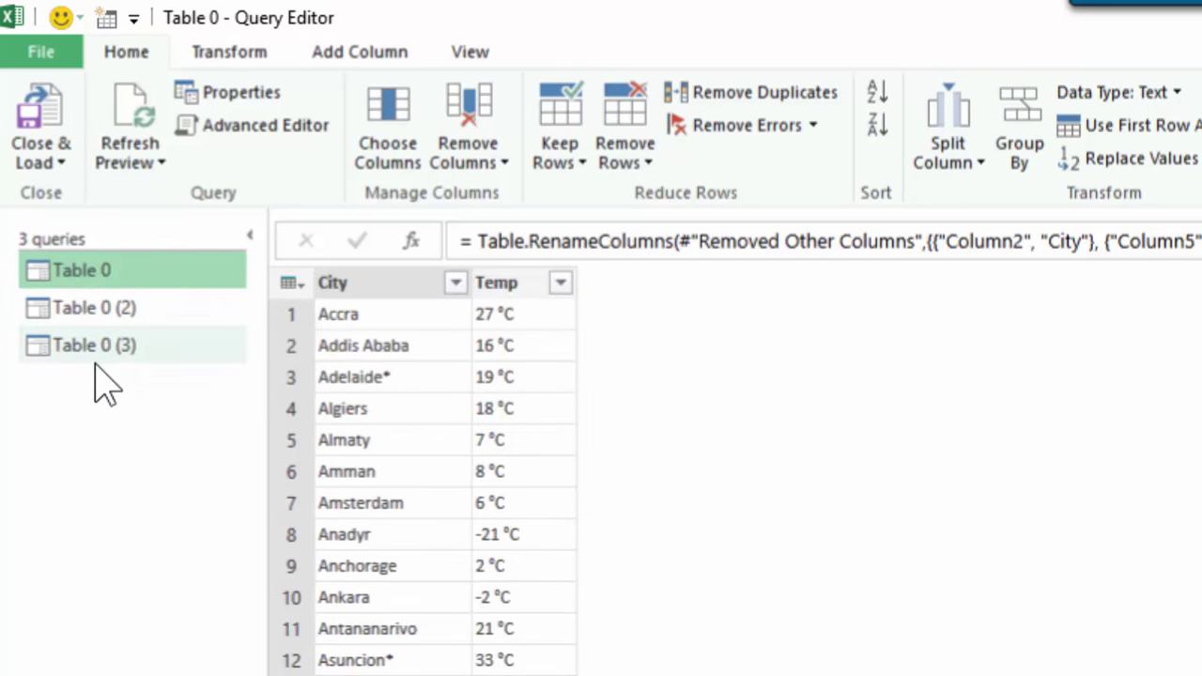
mouse_move(122, 300)
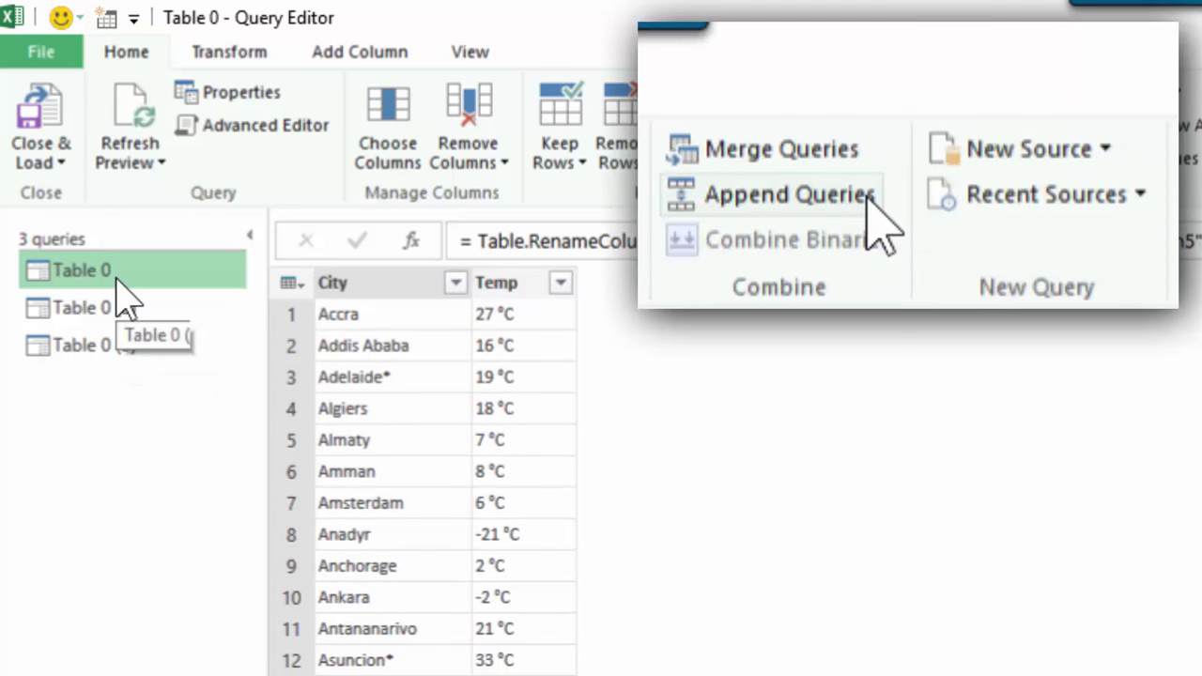
- Append Table 0 (2) and then Table 0 (3) onto Table 0 with Append Queries
click(786, 193)
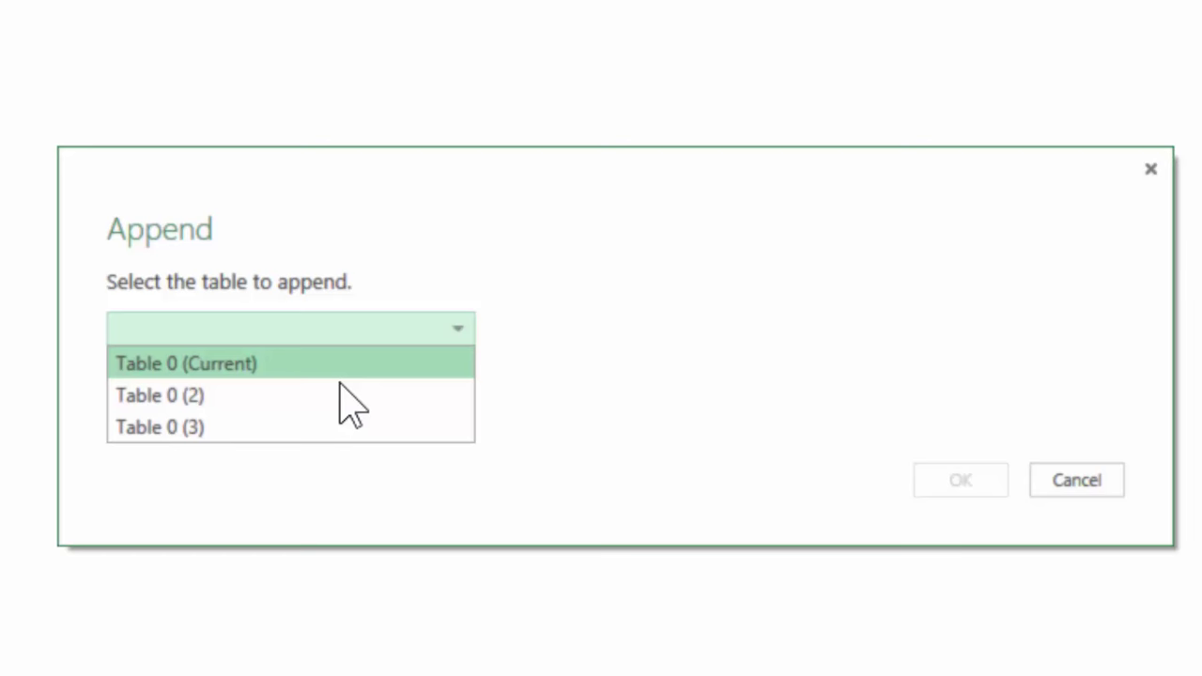
click(160, 394)
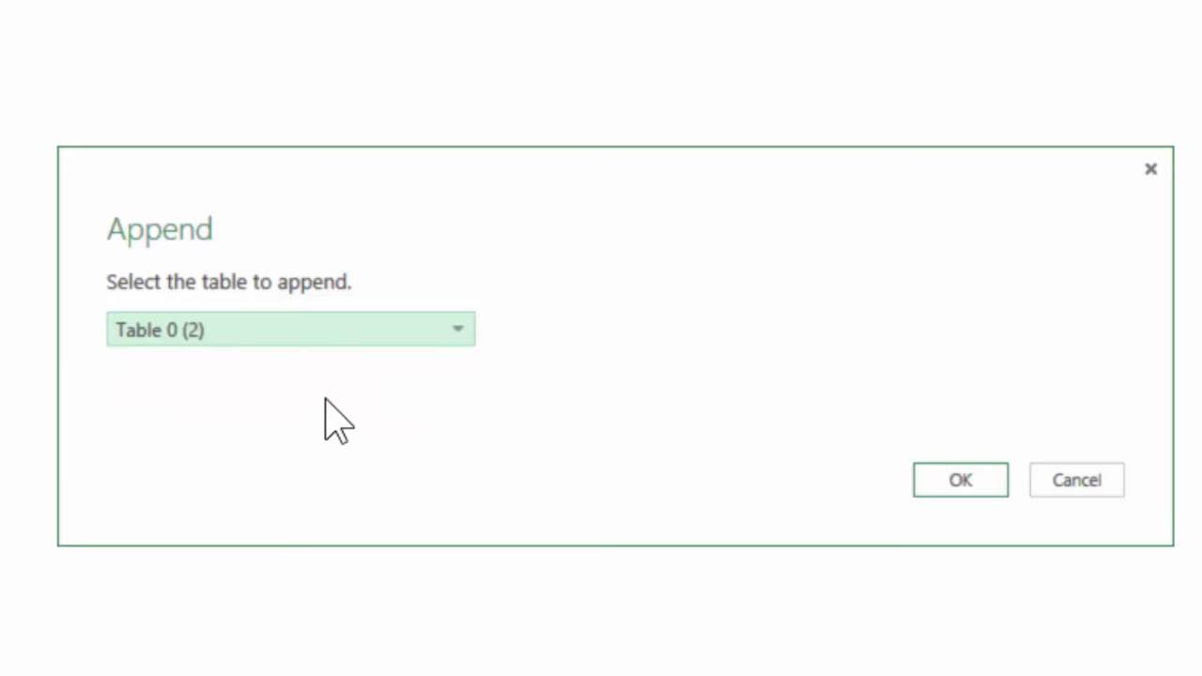
click(960, 481)
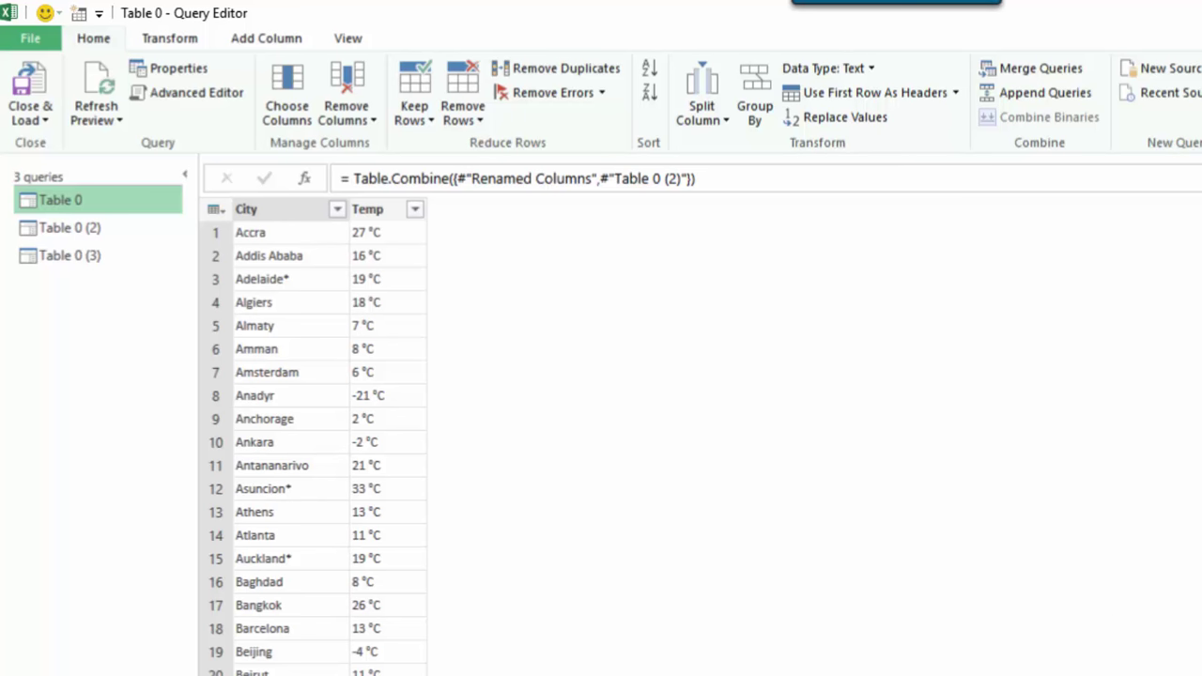
scroll(down, 3)
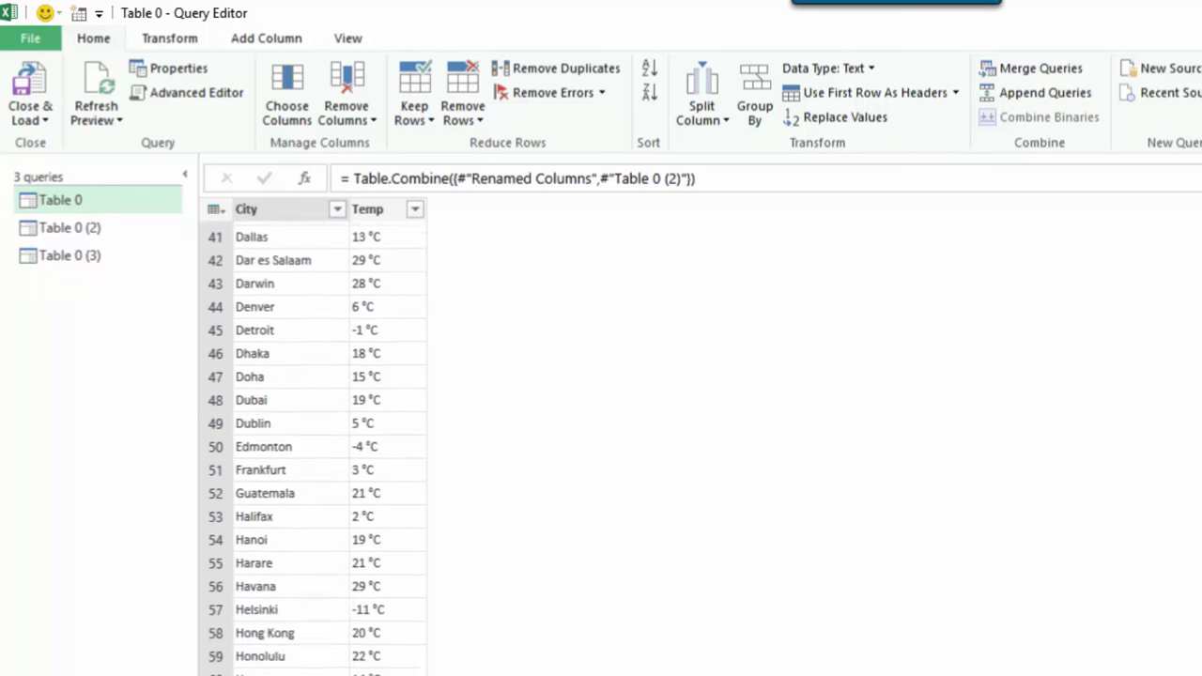
scroll(down, 3)
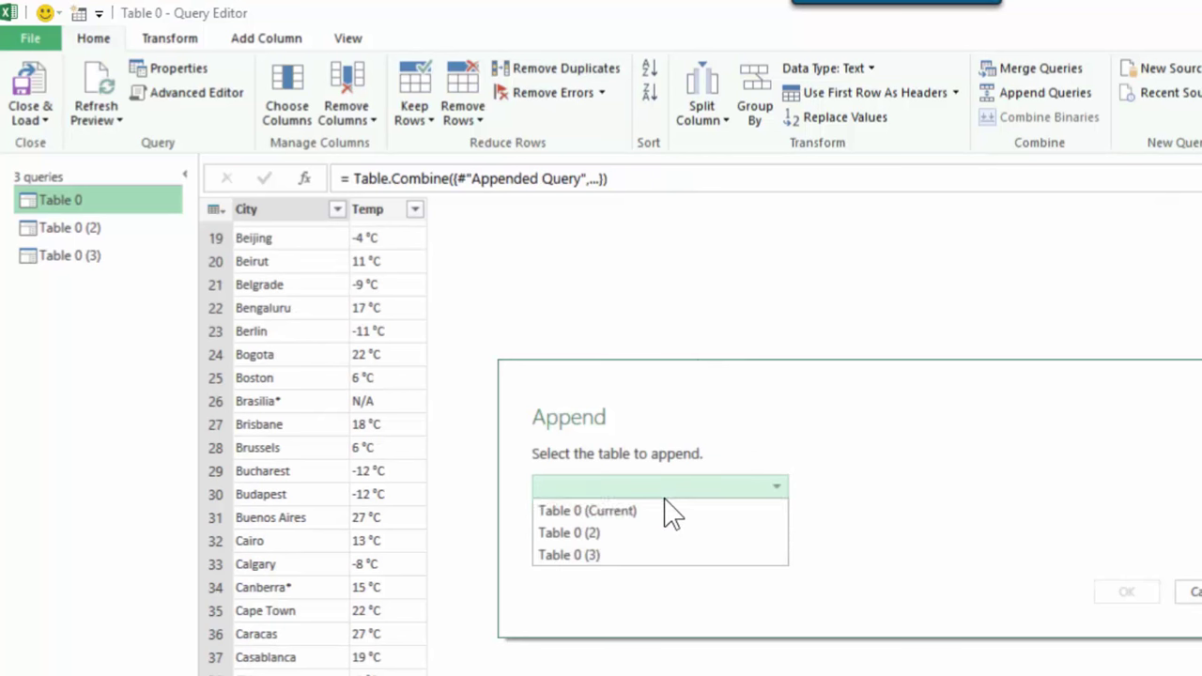
click(567, 554)
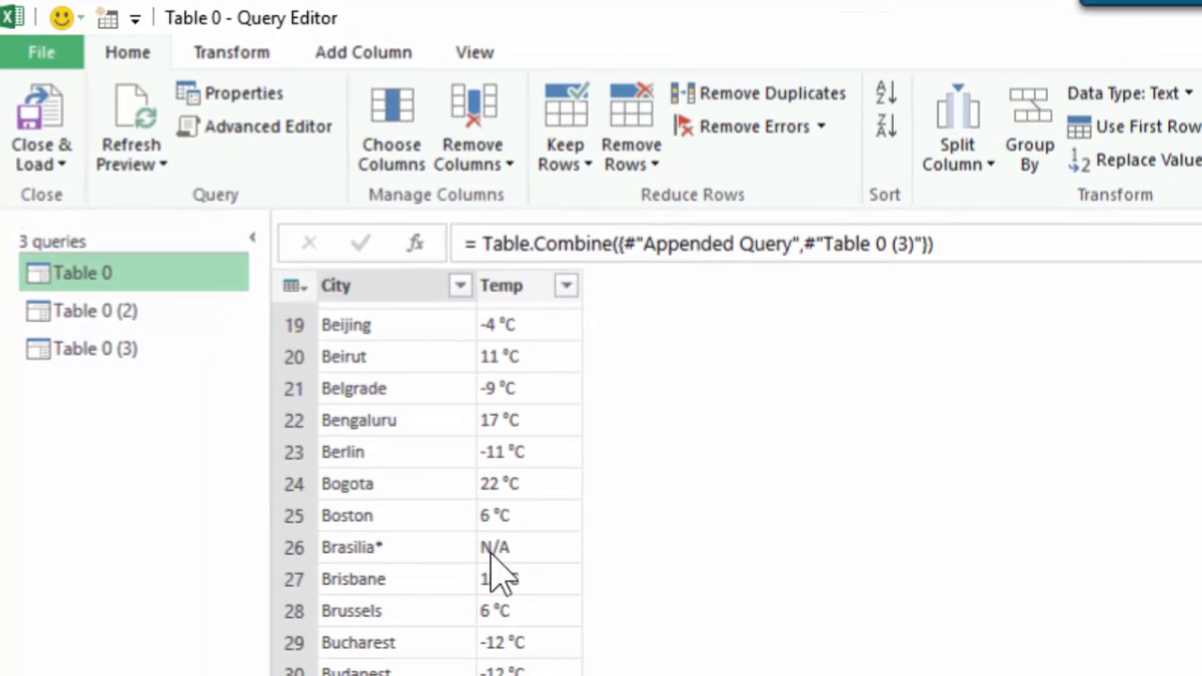
mouse_move(409, 563)
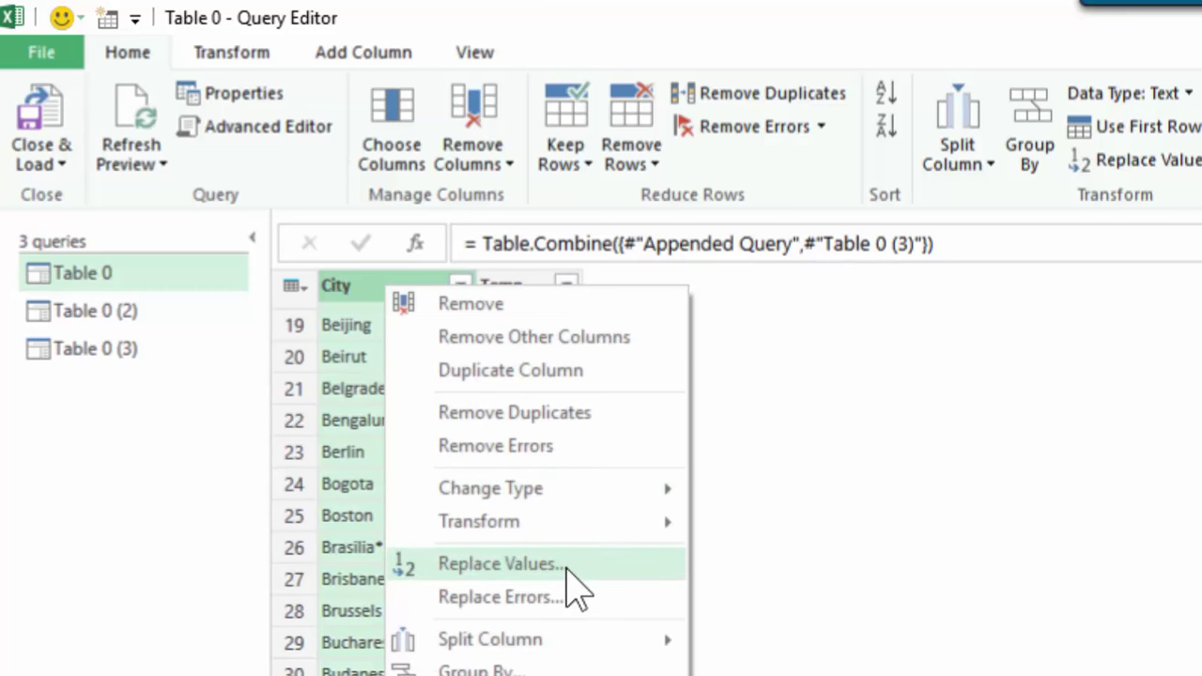
- Replace "*" with nothing in the City column to clean the city names
click(499, 564)
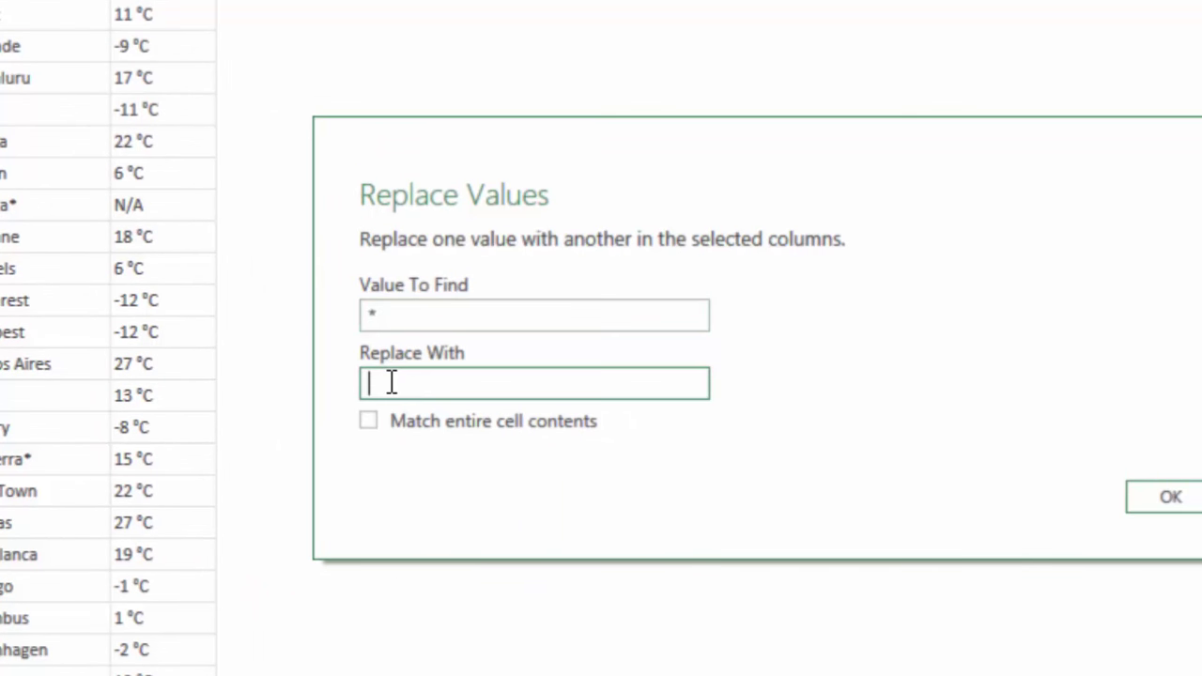
click(1169, 496)
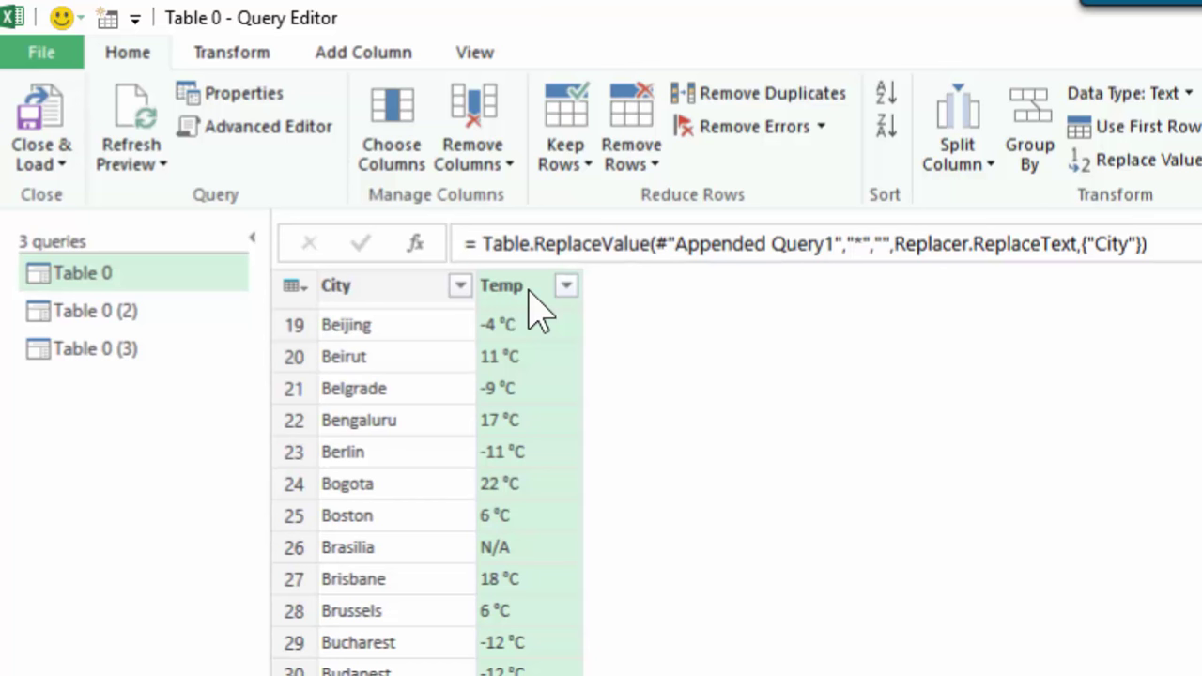
mouse_move(535, 347)
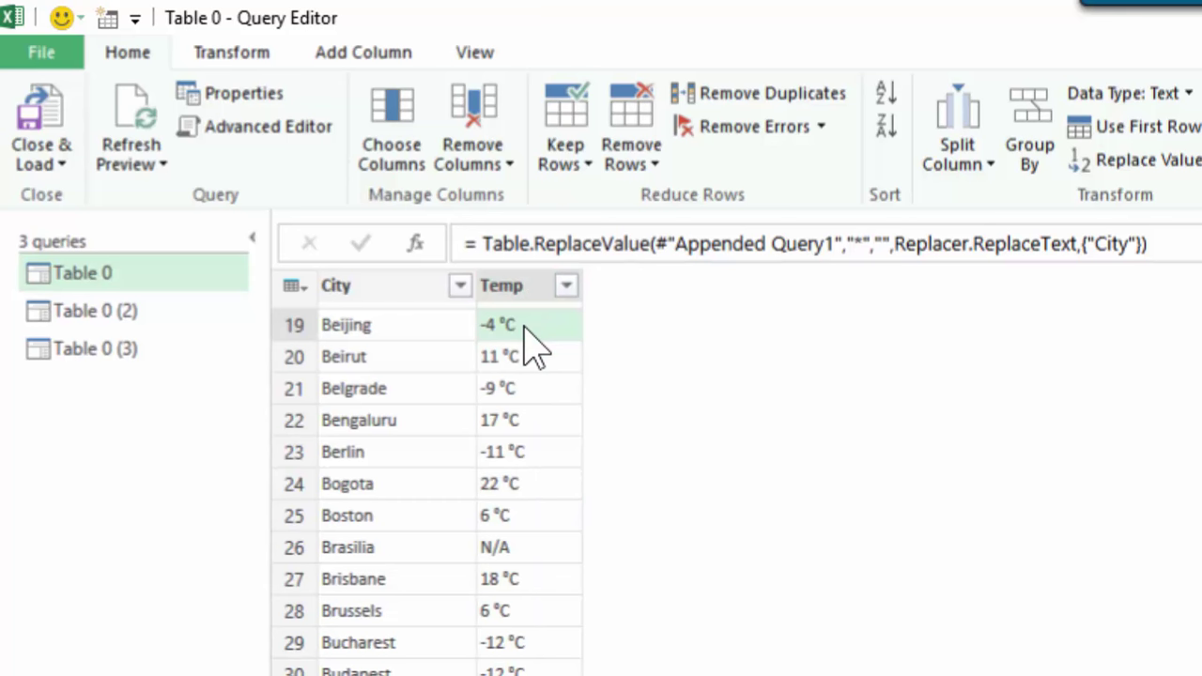
mouse_move(535, 360)
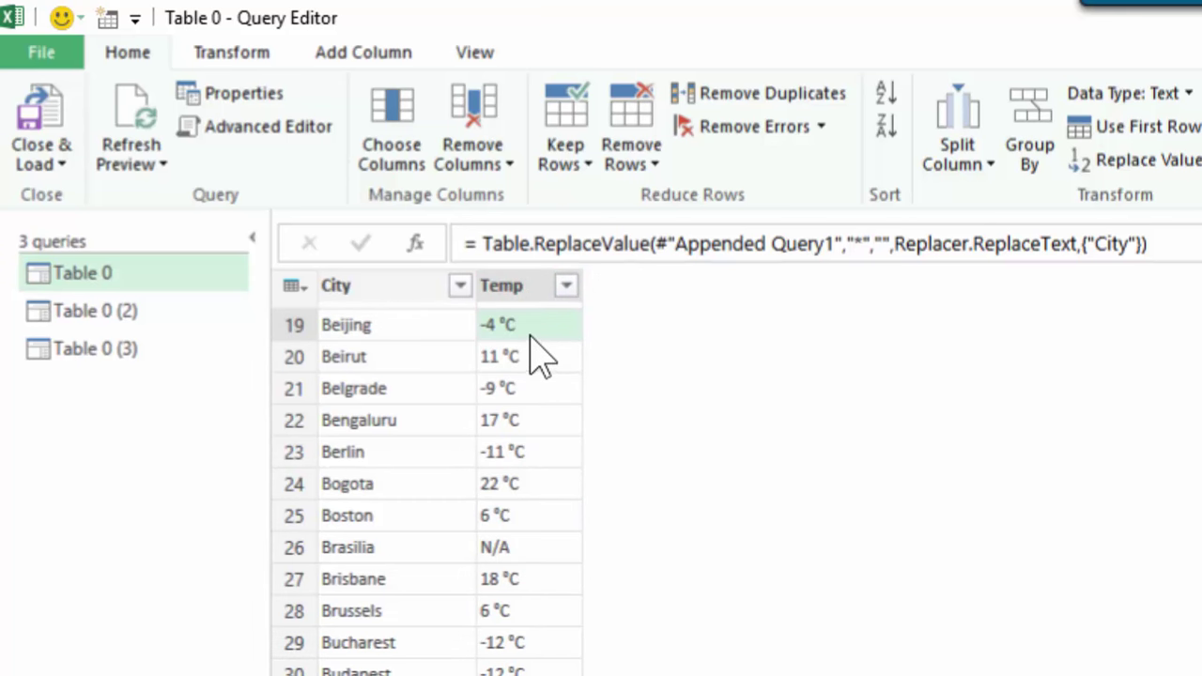
- Replace "°C" with blank in the Temp column
scroll(down, 3)
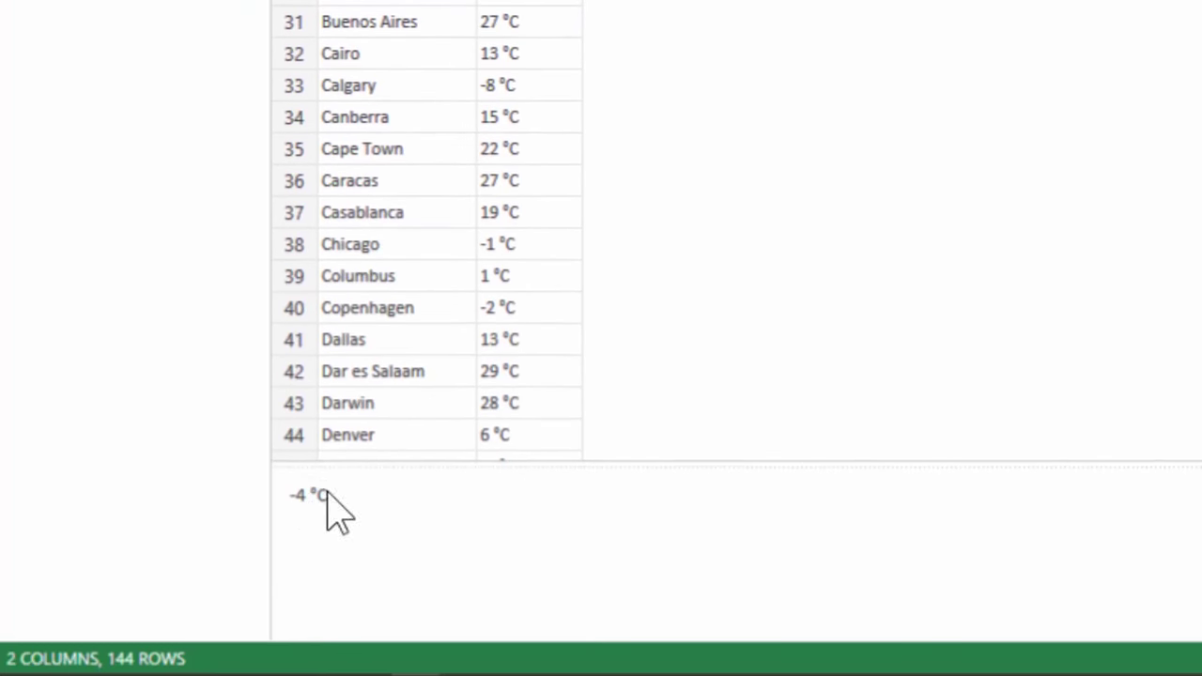
double_click(319, 496)
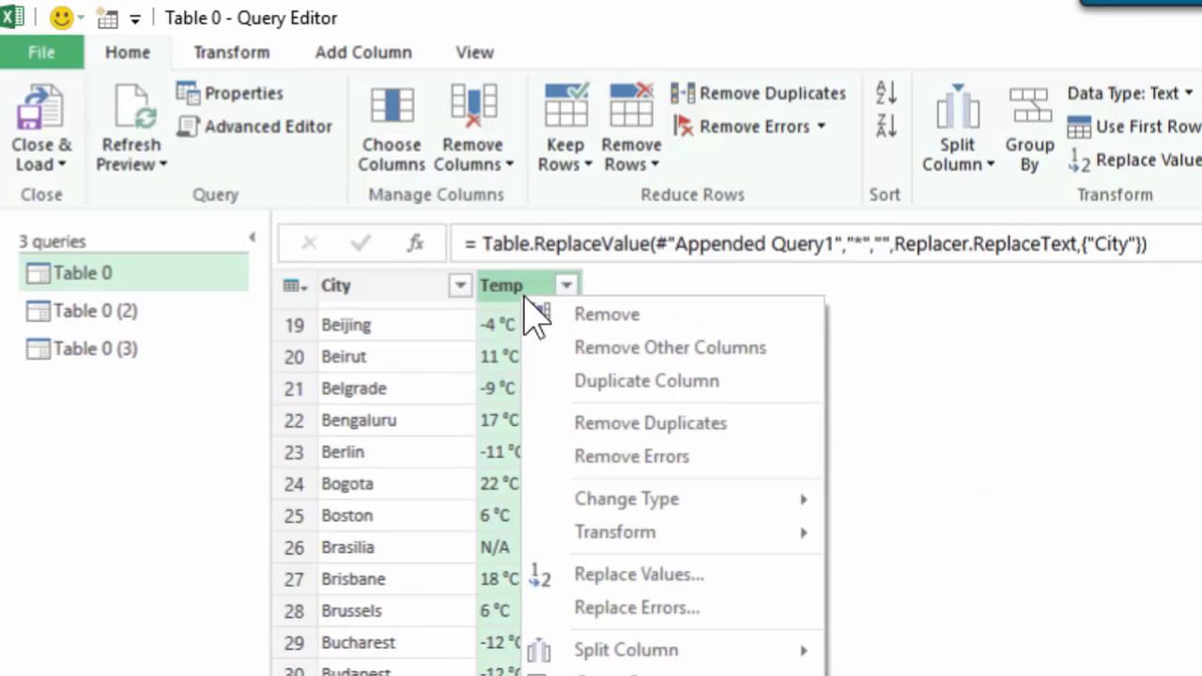
click(638, 575)
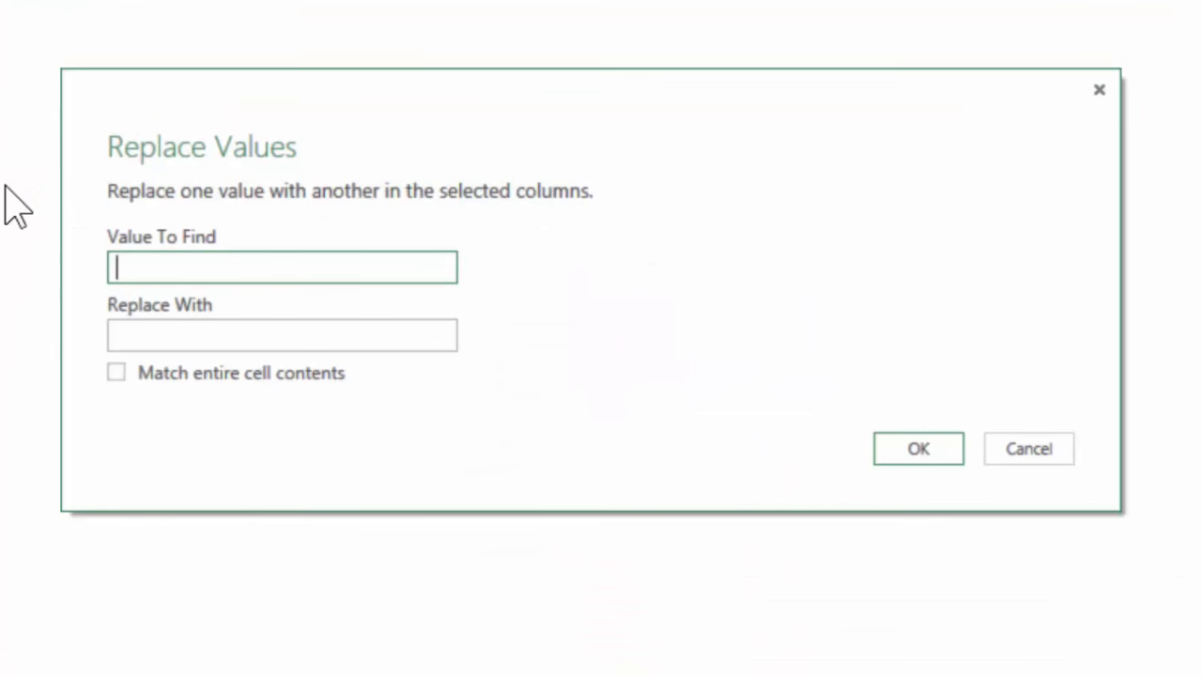
text(°C)
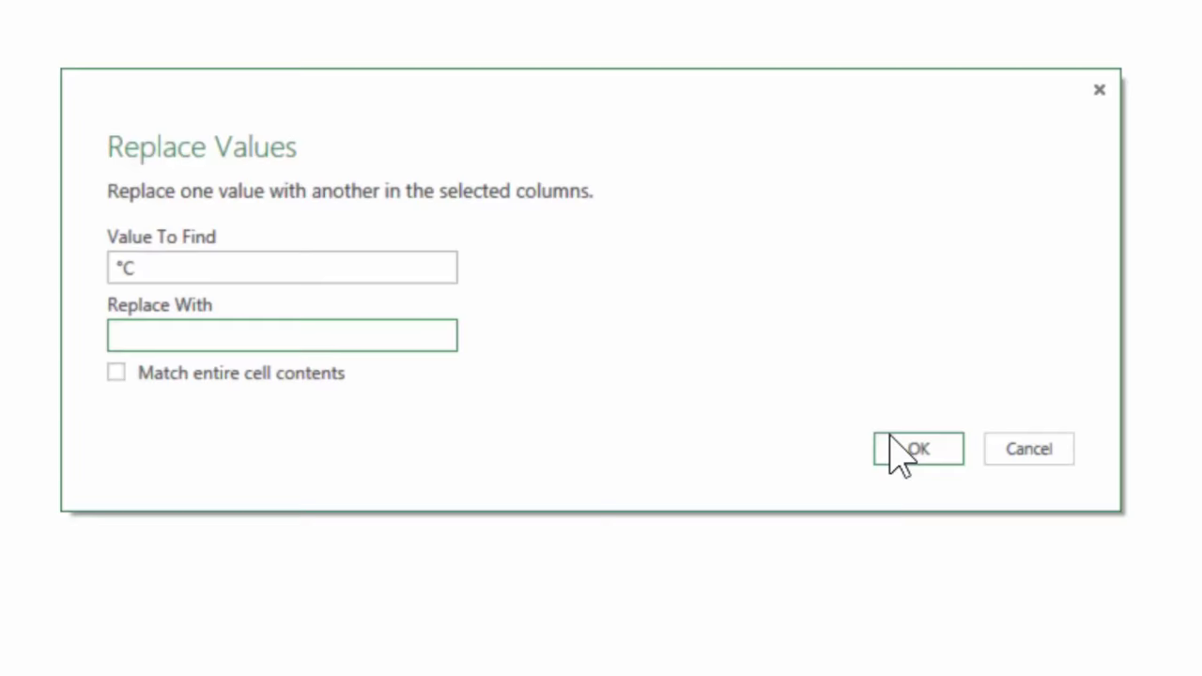
click(916, 446)
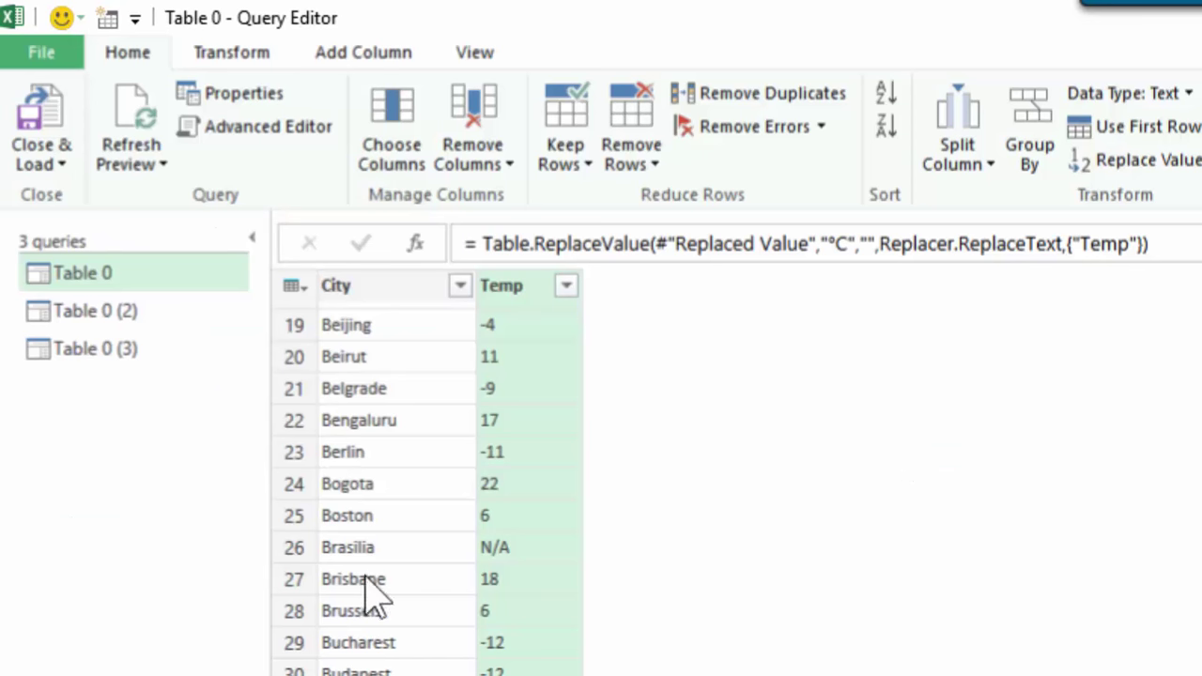
mouse_move(507, 310)
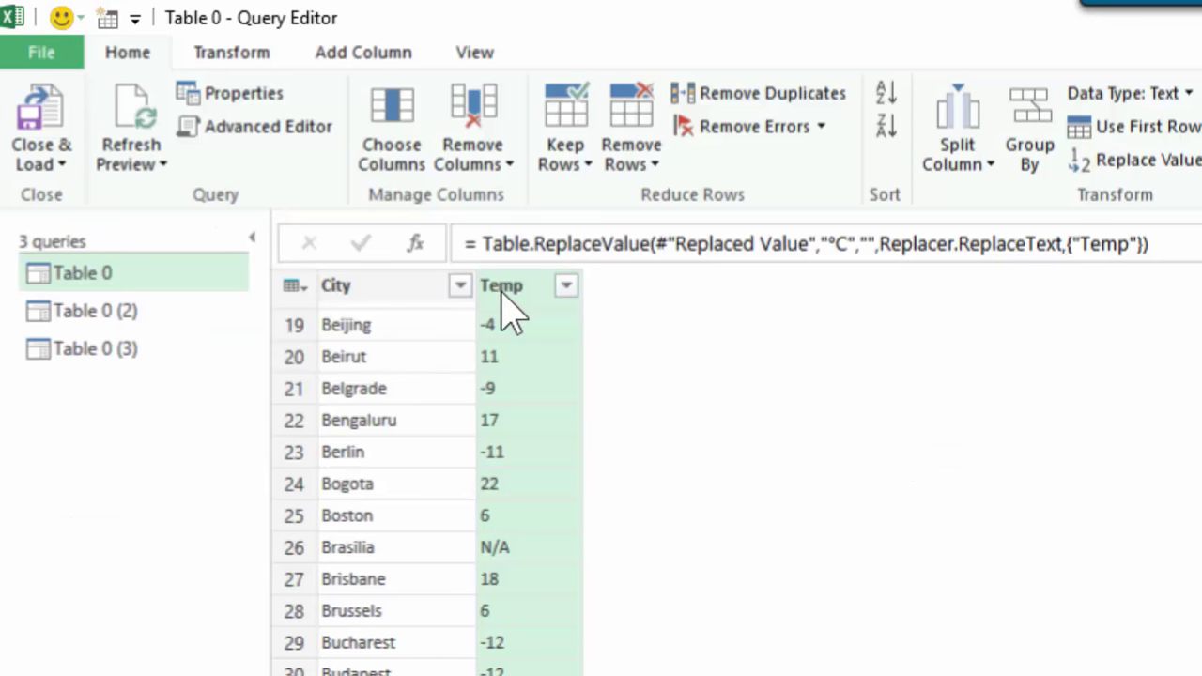
- Change Temp to Whole Number and inspect the Brasilia N/A conversion error
right_click(503, 285)
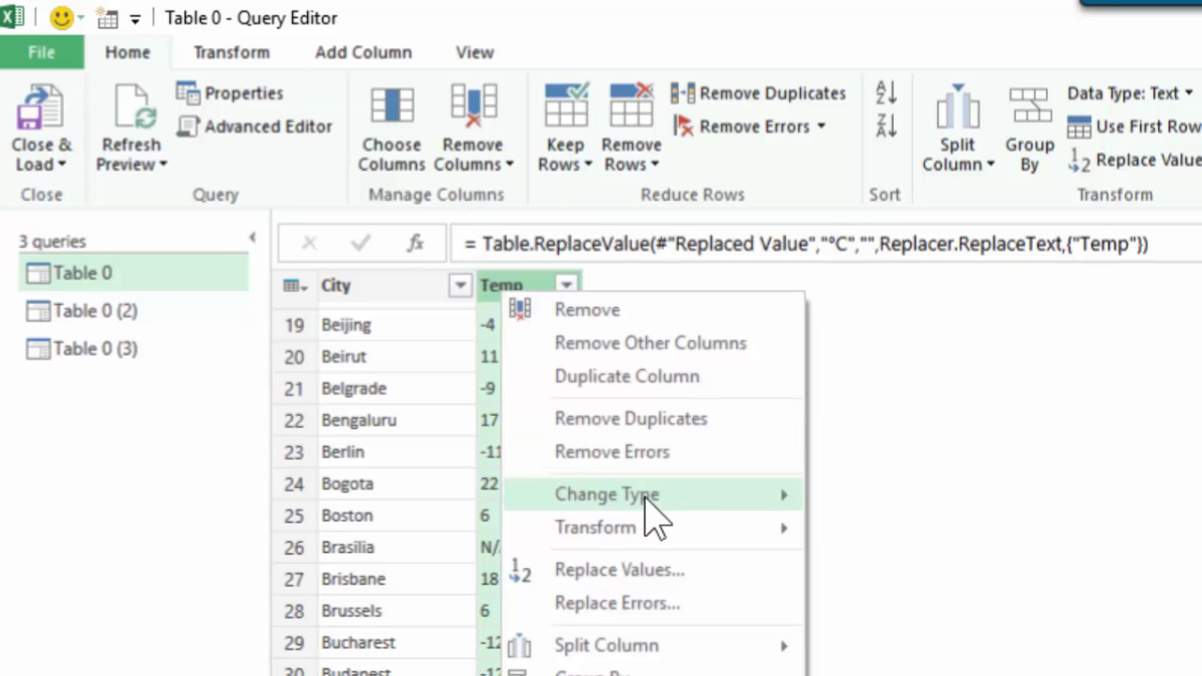
click(606, 493)
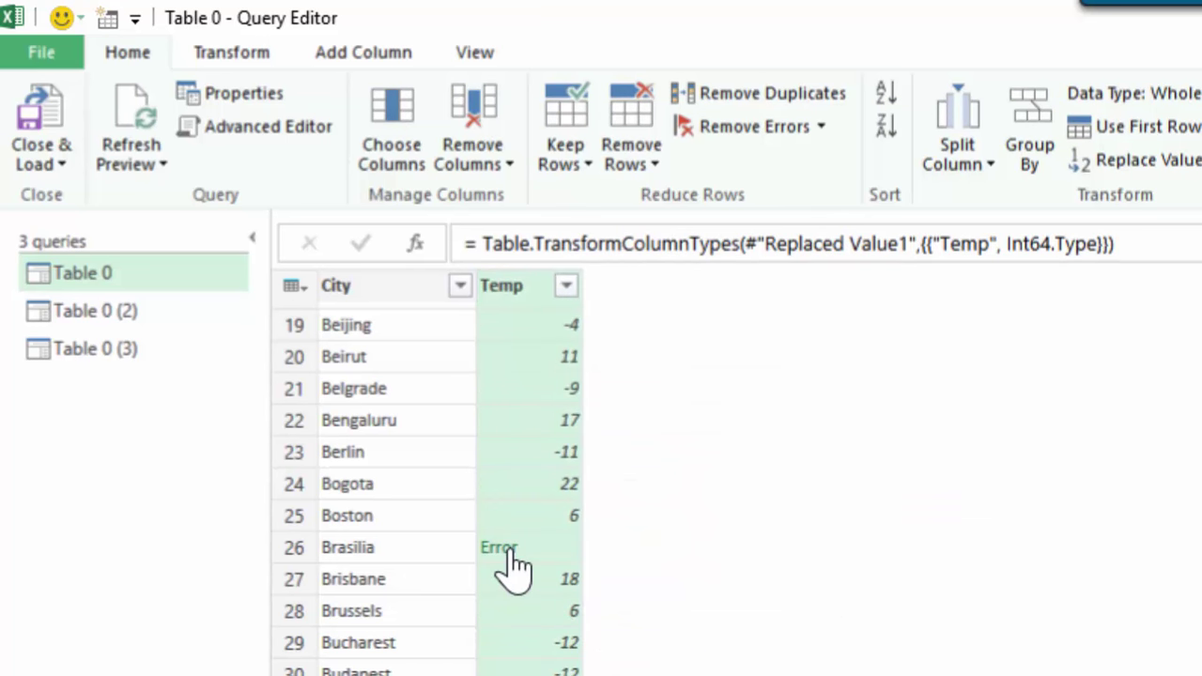
click(499, 549)
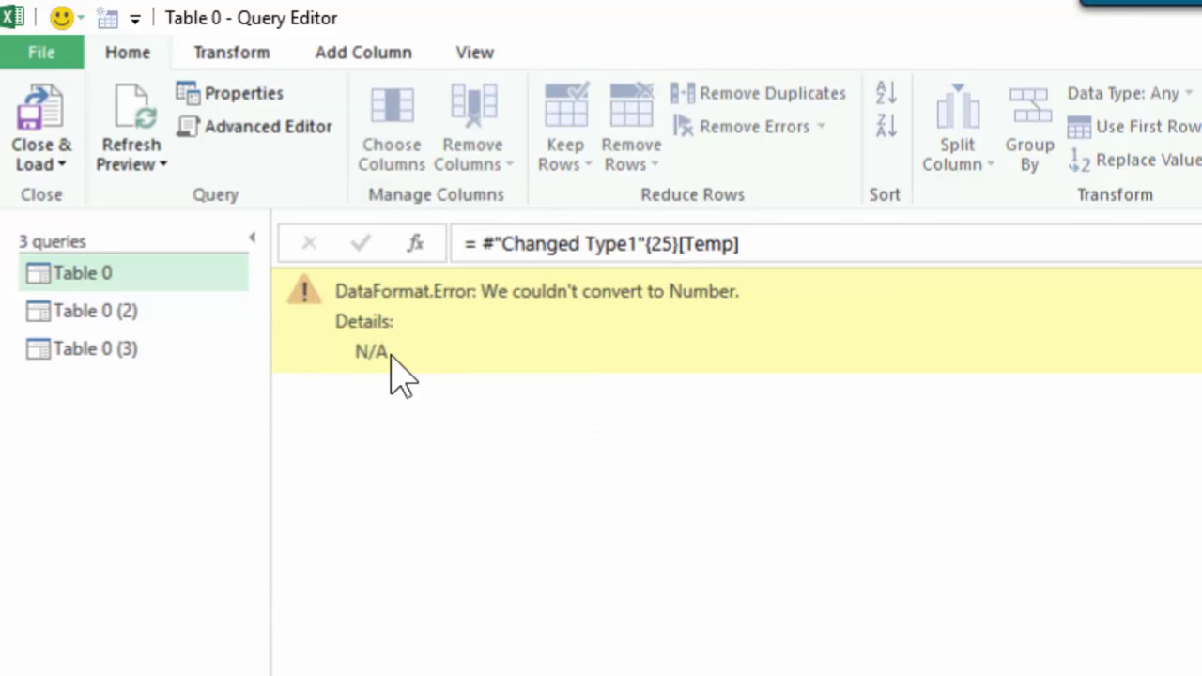
mouse_move(160, 506)
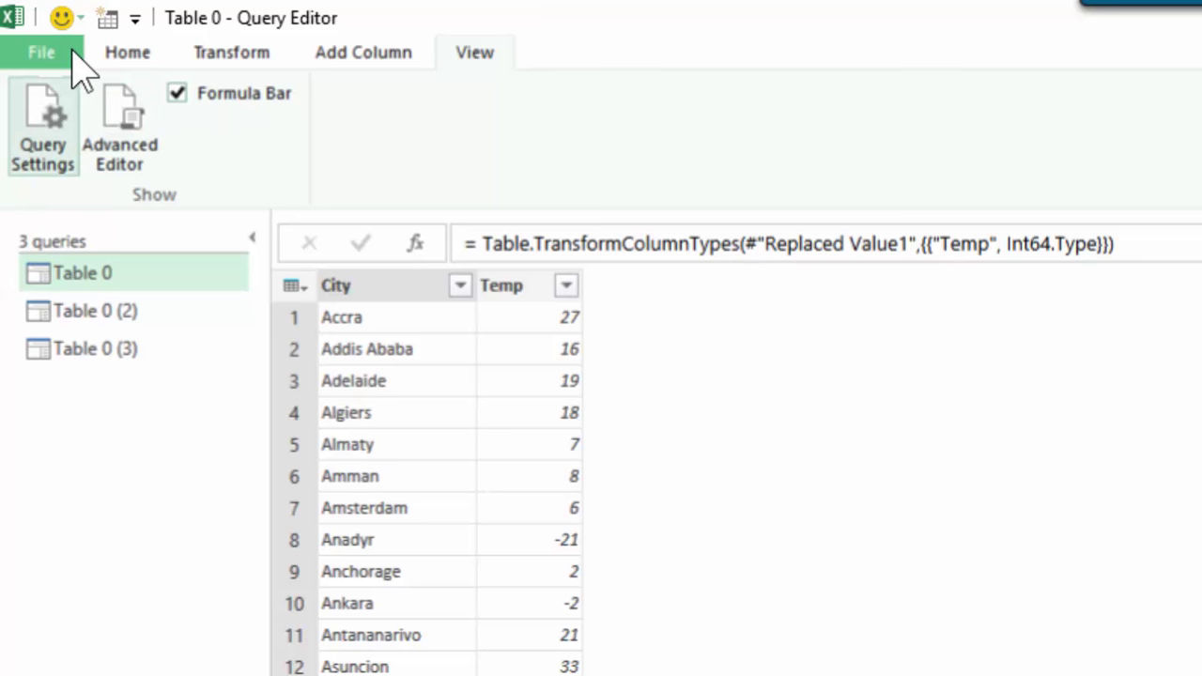
- Close and load the combined City/Temp query, then adjust Table 0's load destination
click(127, 52)
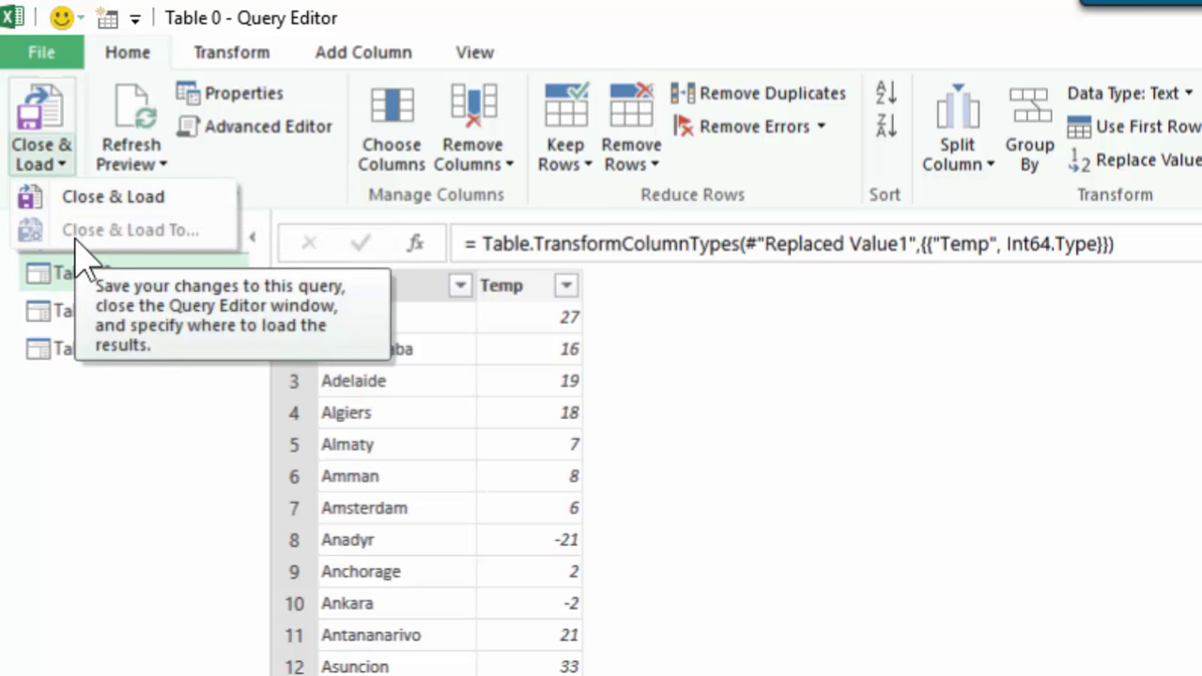
mouse_move(85, 253)
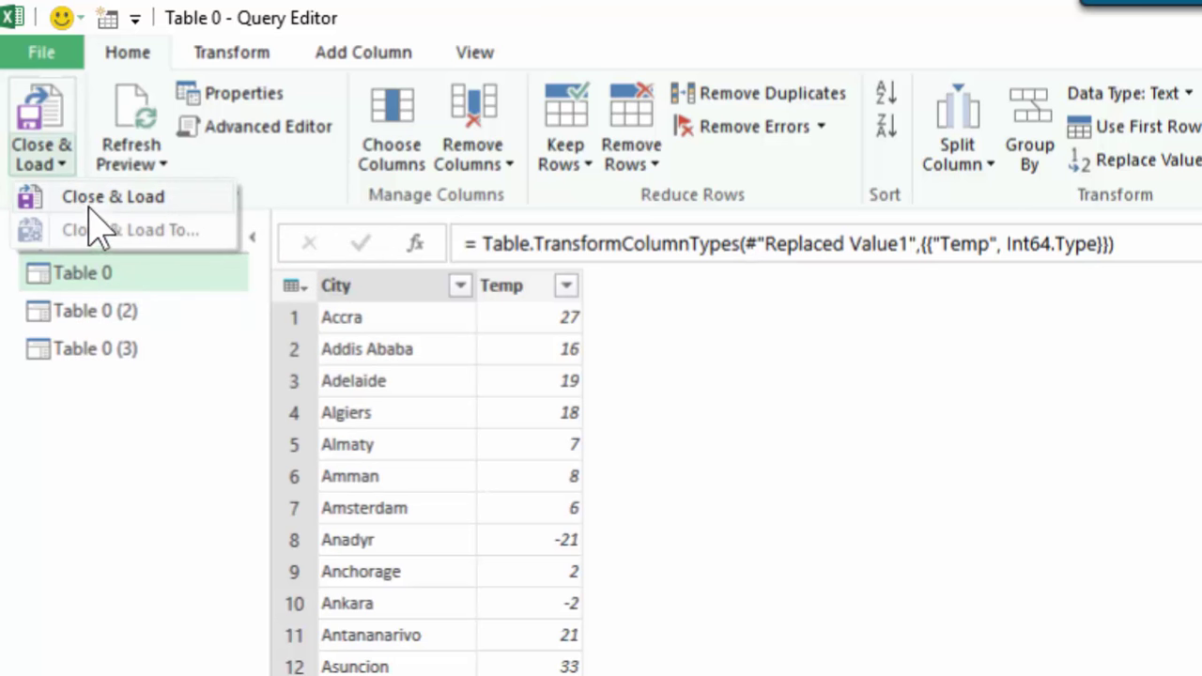
click(113, 198)
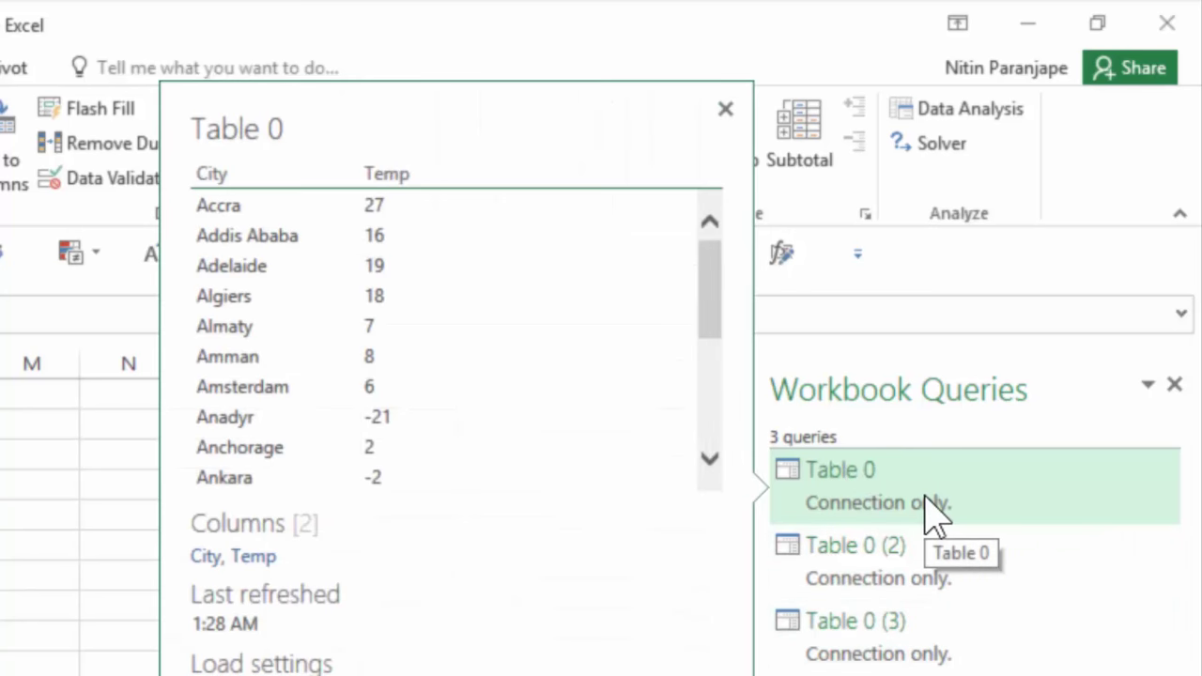
mouse_move(930, 526)
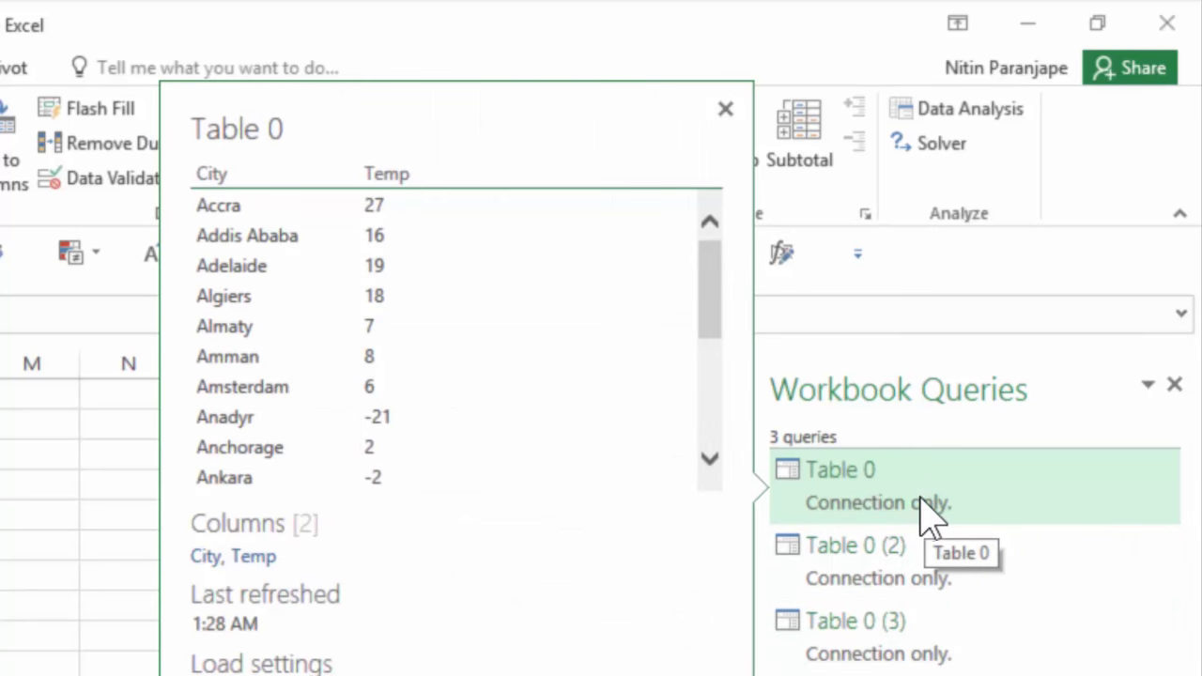
click(725, 109)
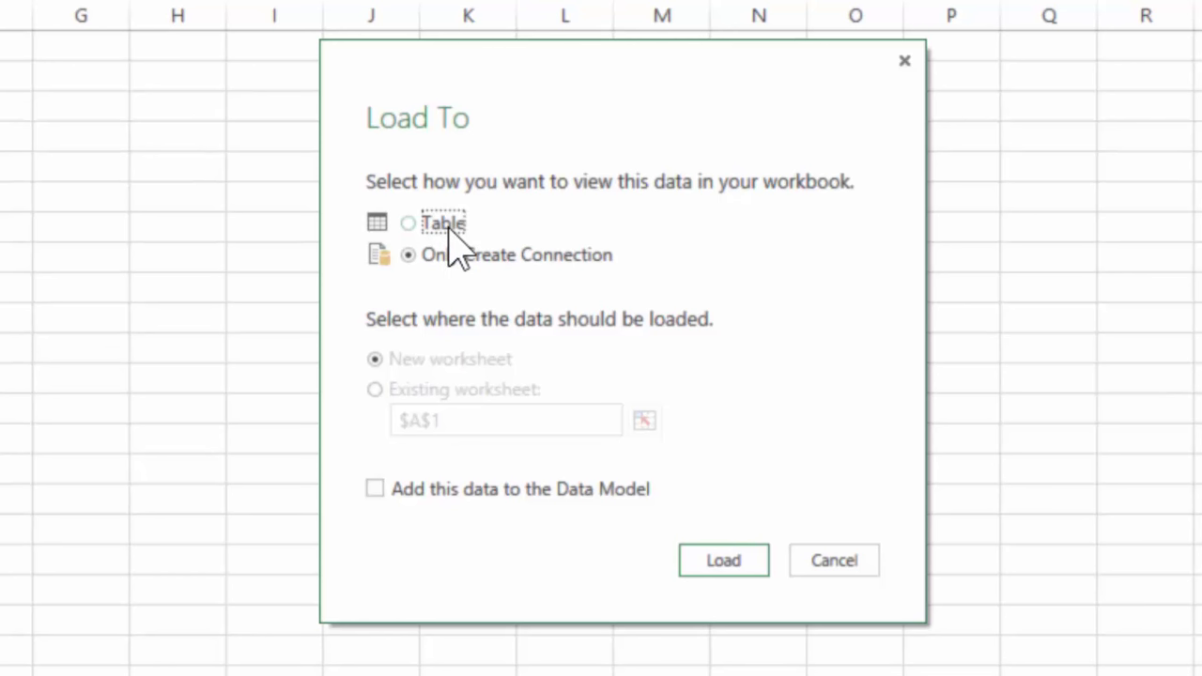
mouse_move(412, 460)
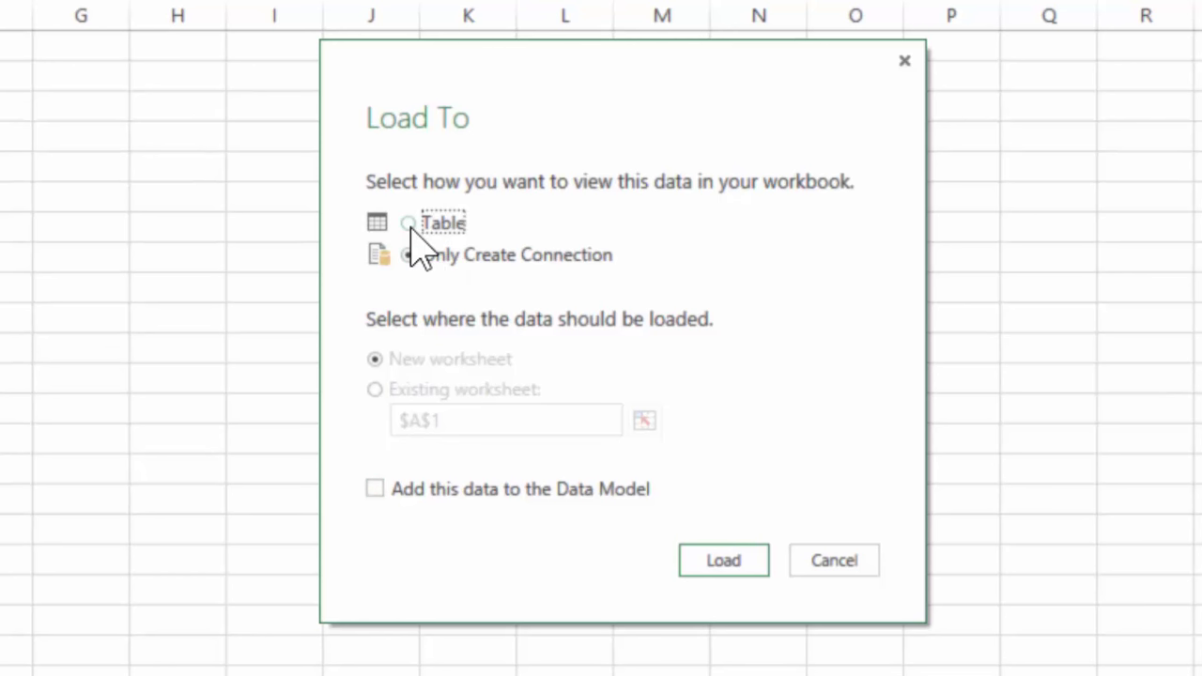
- Load the query as a table on a new worksheet (144 rows, 2 errors)
click(408, 221)
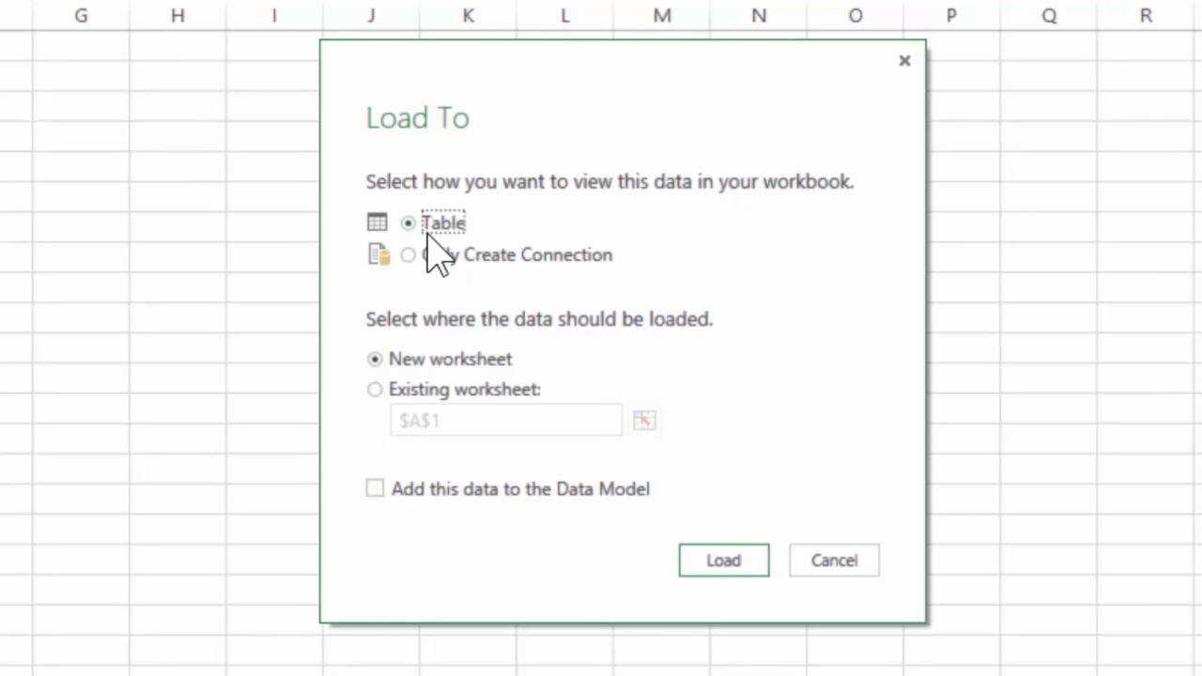
mouse_move(723, 560)
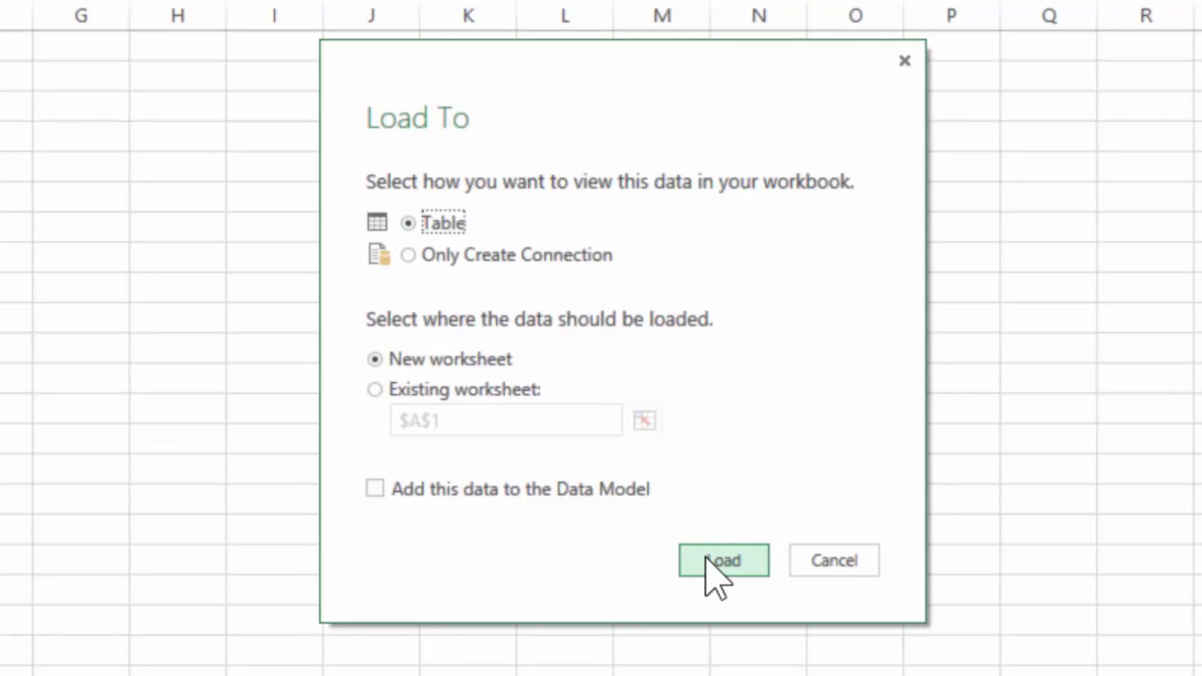
click(723, 559)
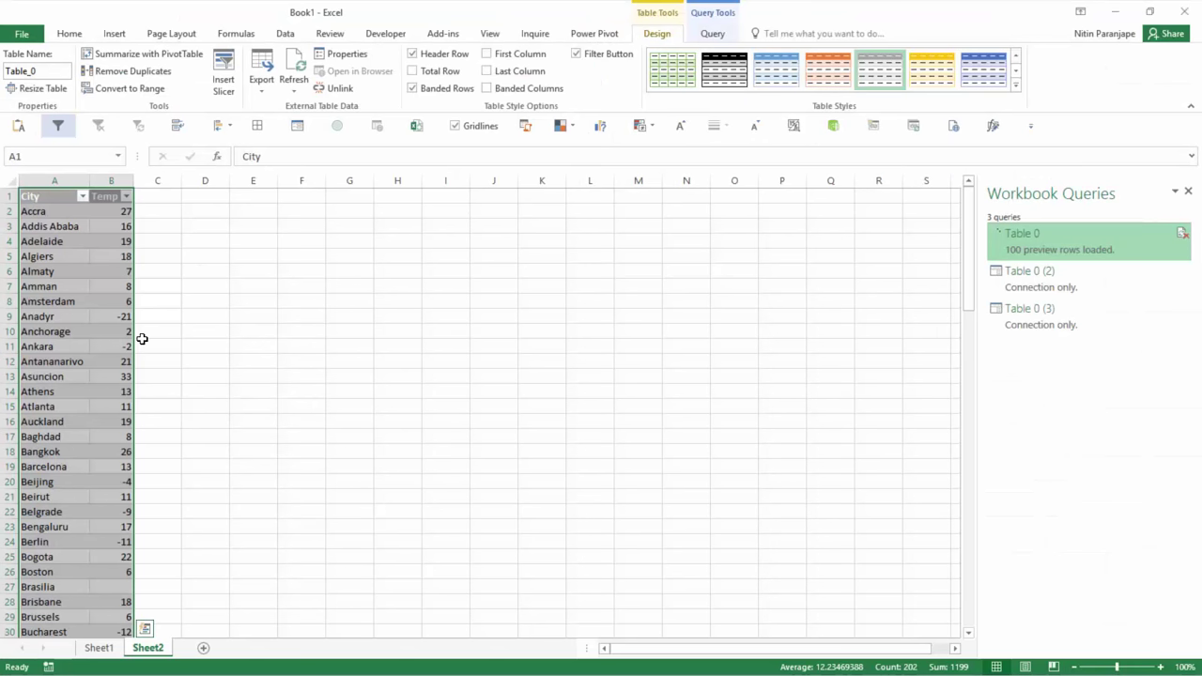
mouse_move(97, 326)
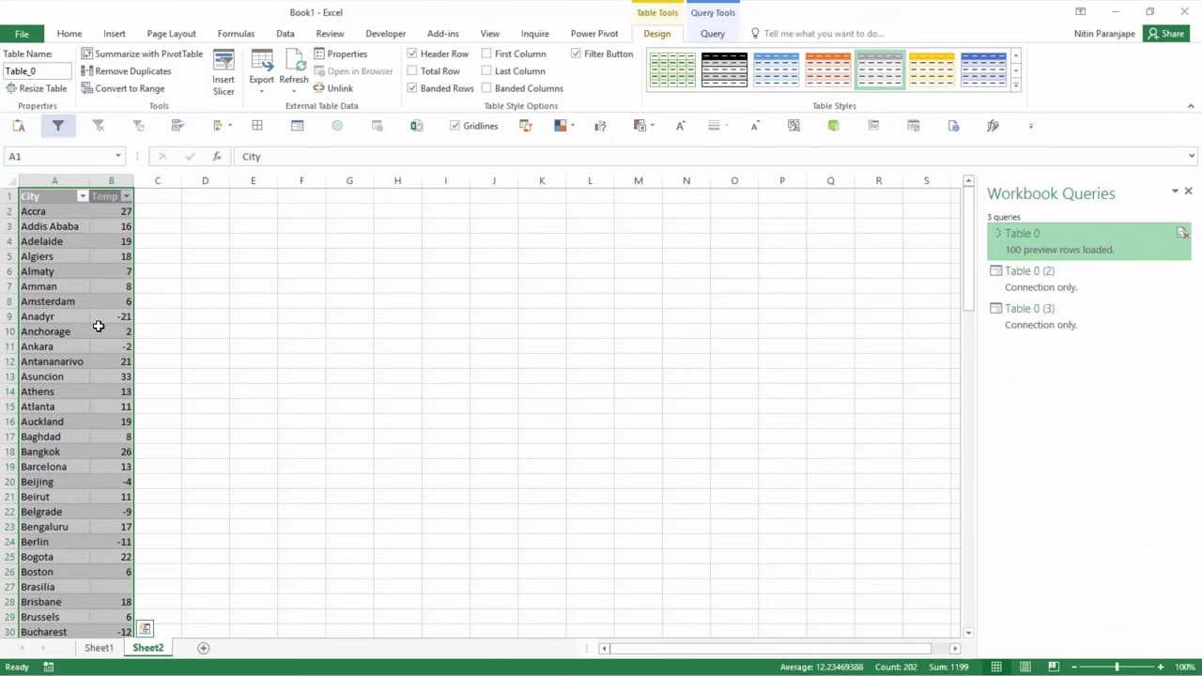
click(293, 79)
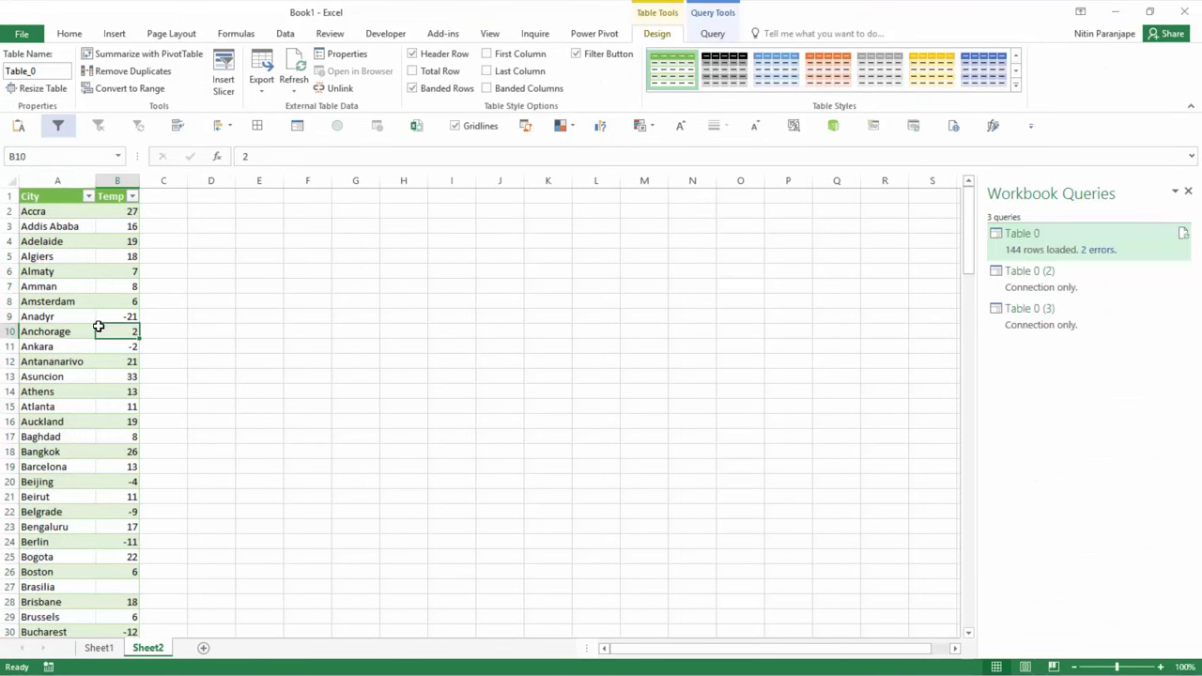